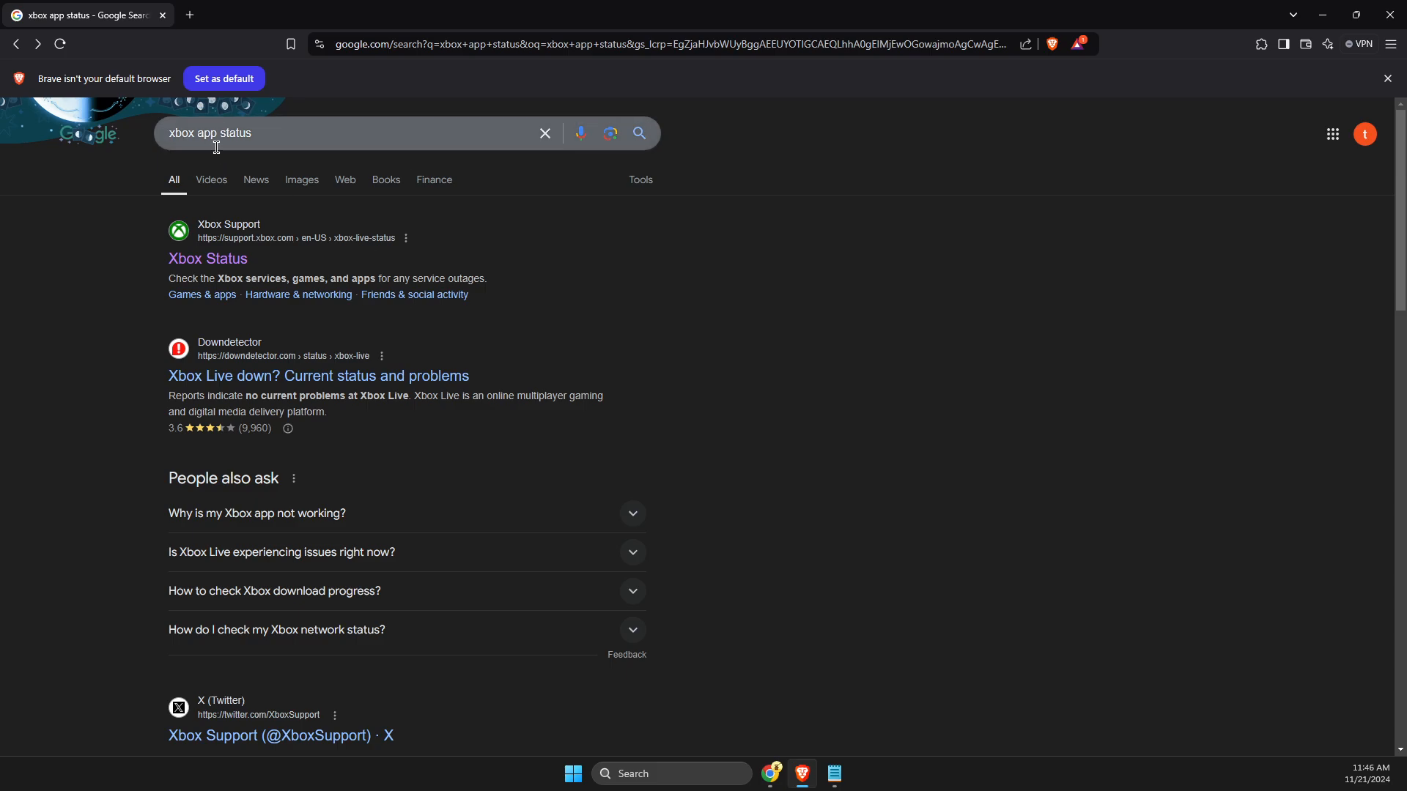
- Check the Xbox Status page and expand Games & gaming, showing Fortnite under scheduled maintenance
click(207, 258)
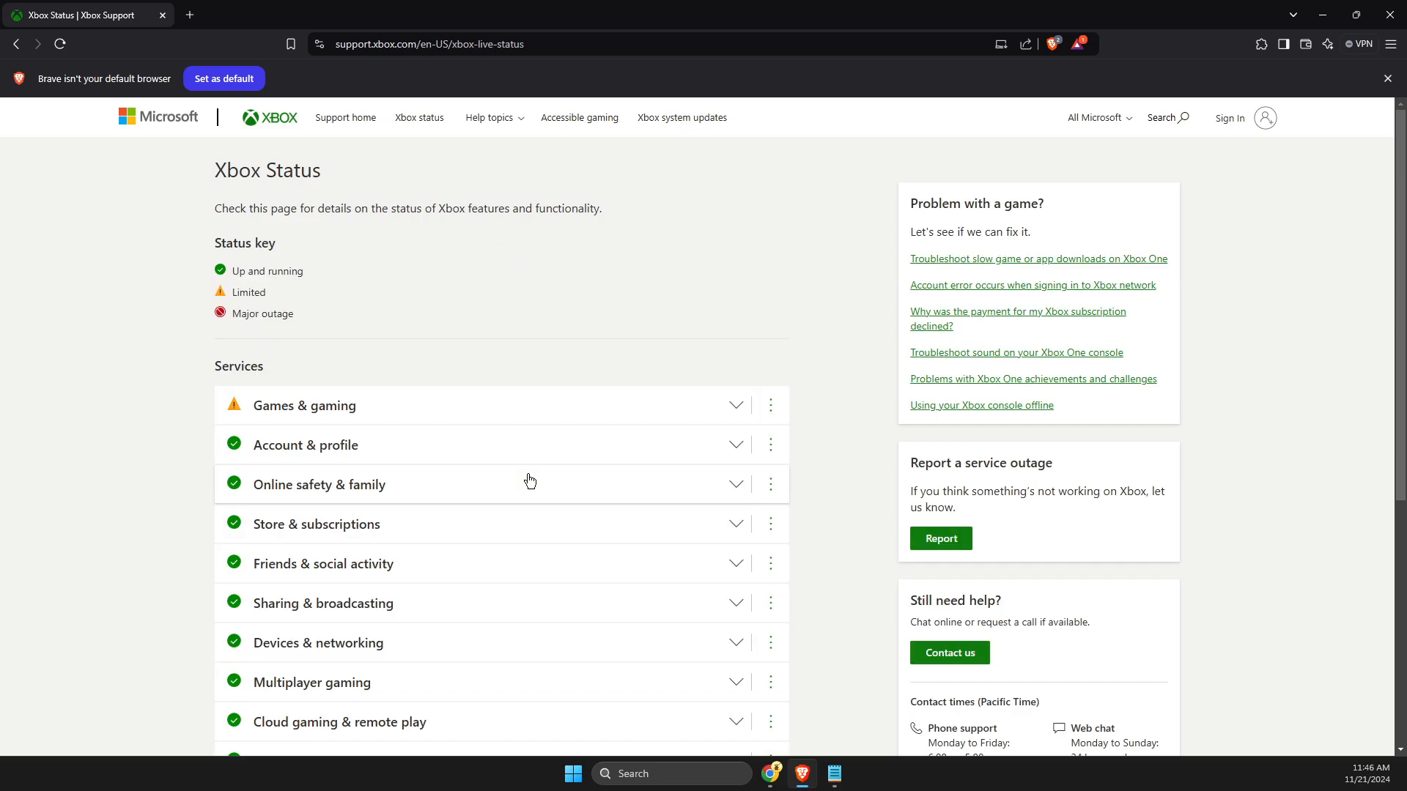
scroll(down, 3)
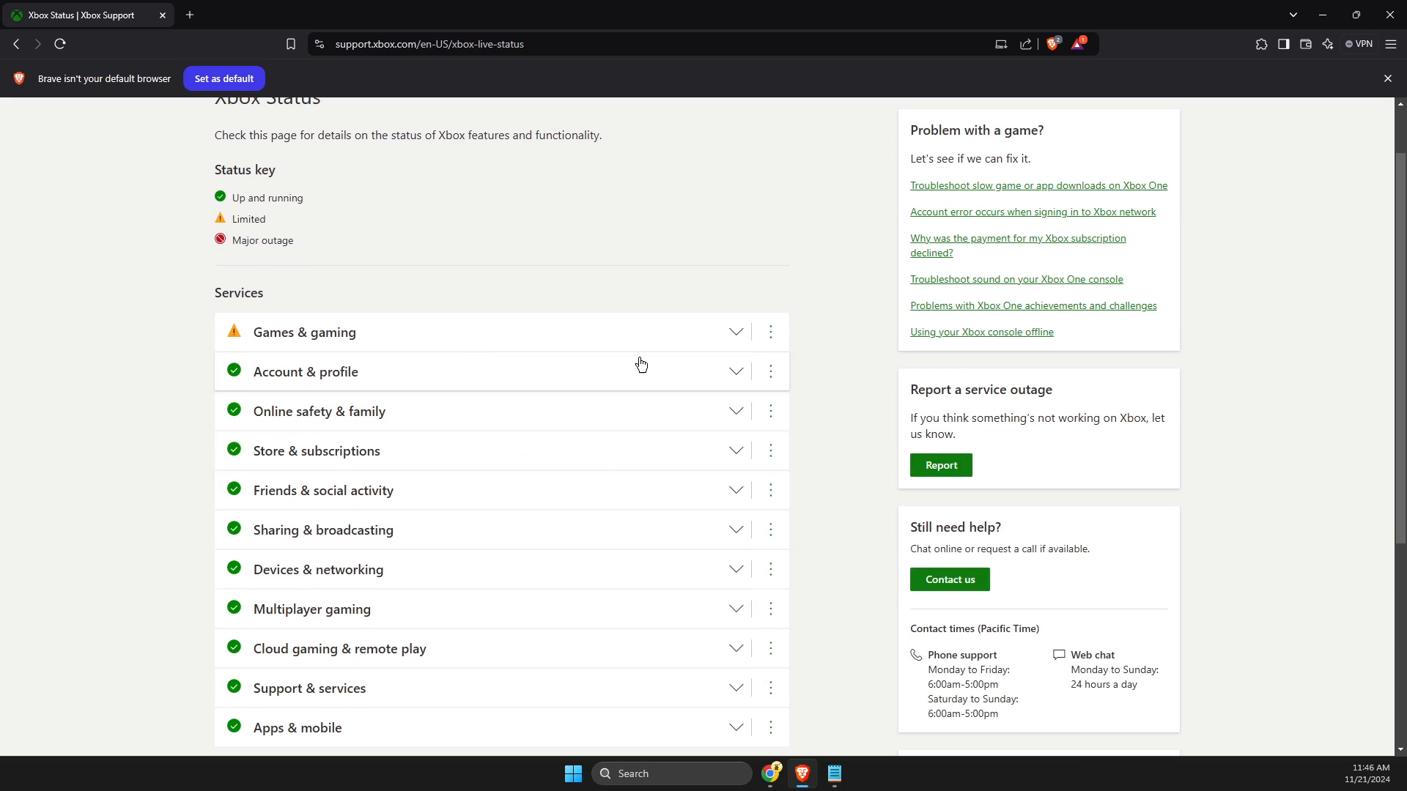
click(734, 333)
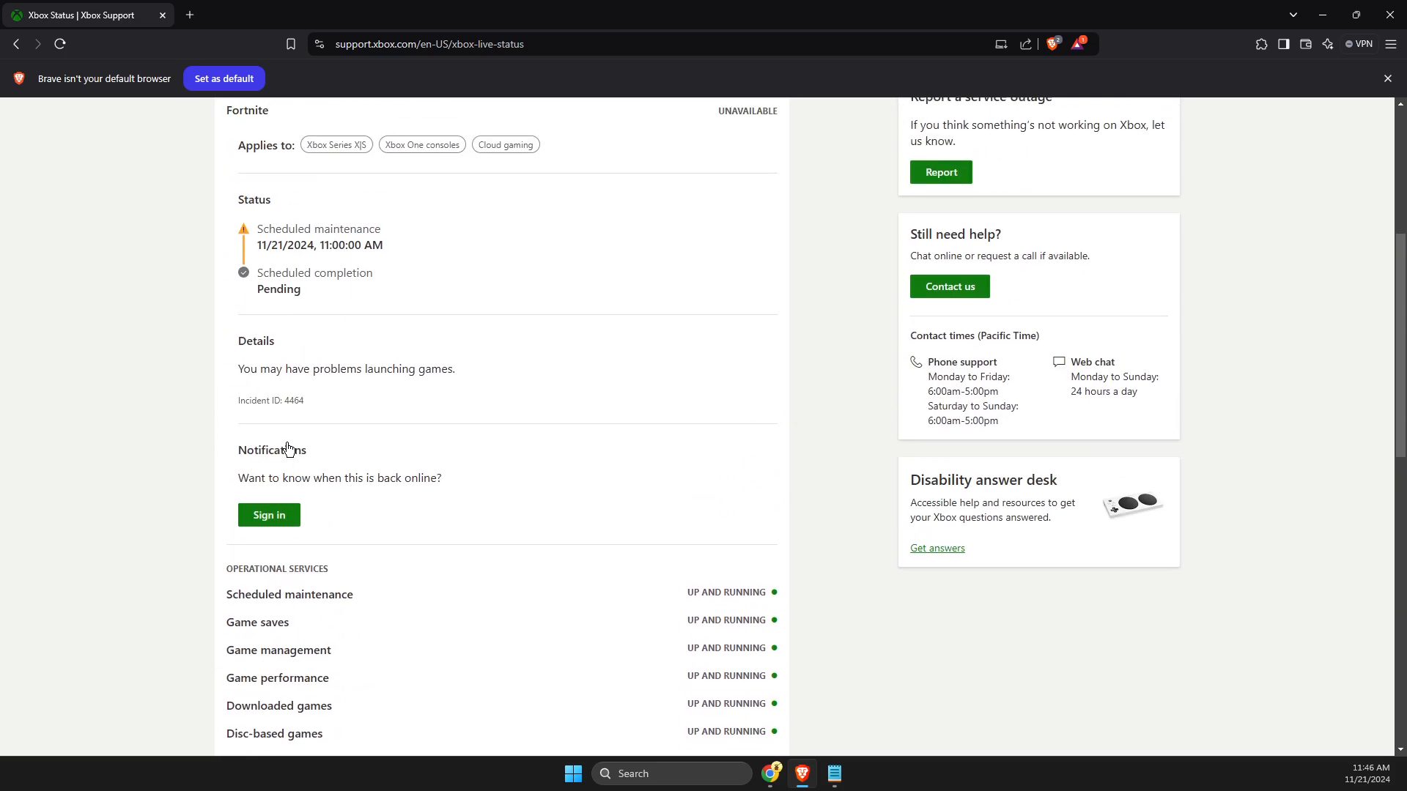
scroll(up, 3)
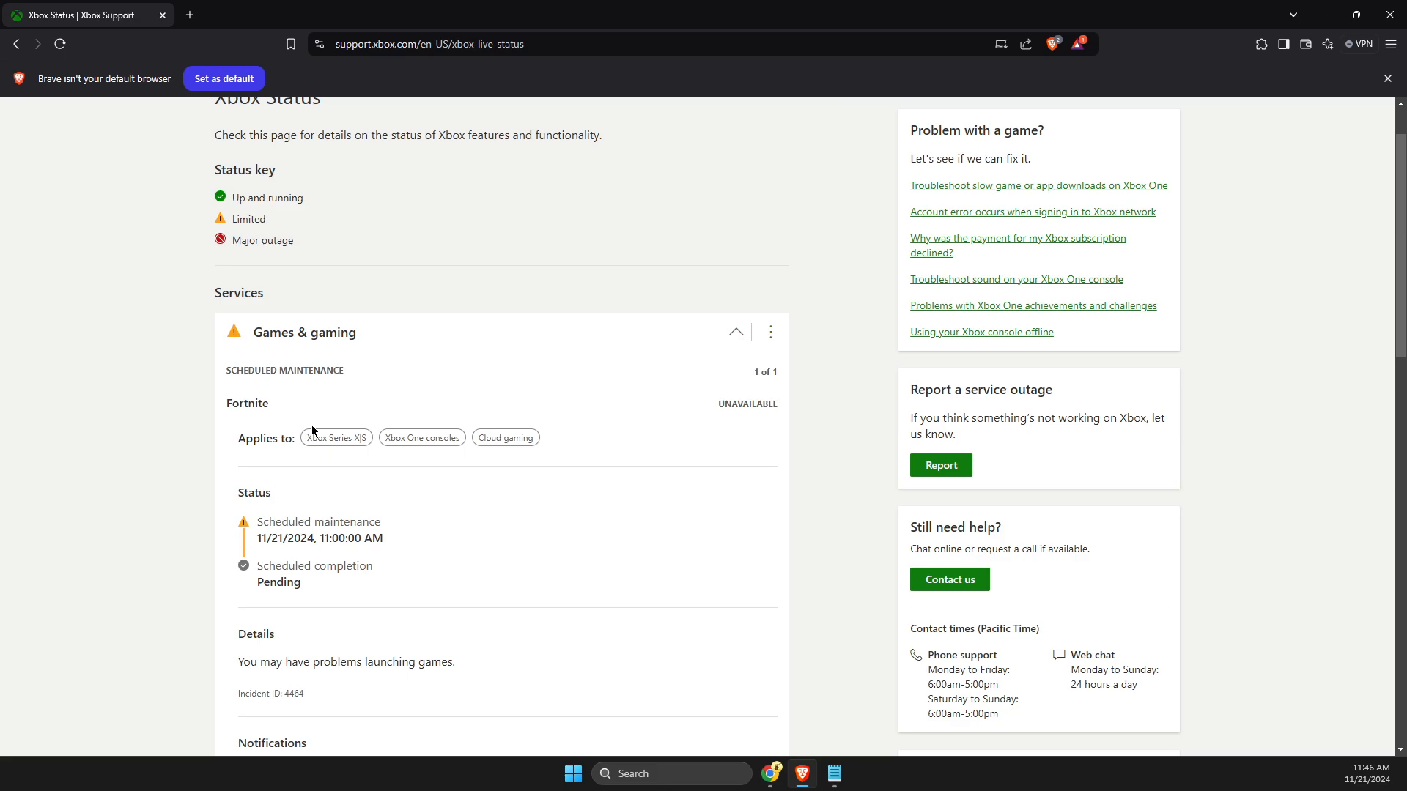
mouse_move(1368, 6)
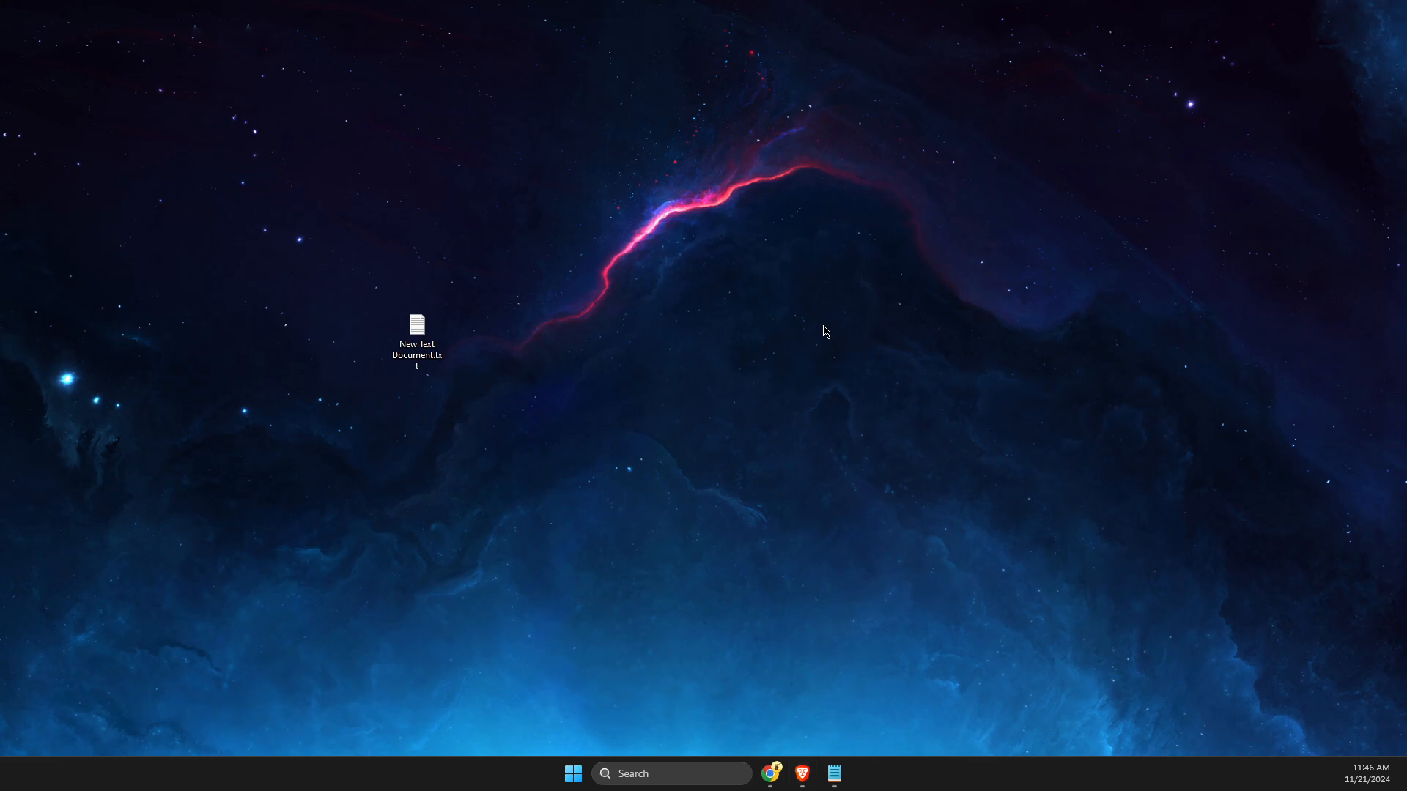
mouse_move(638, 773)
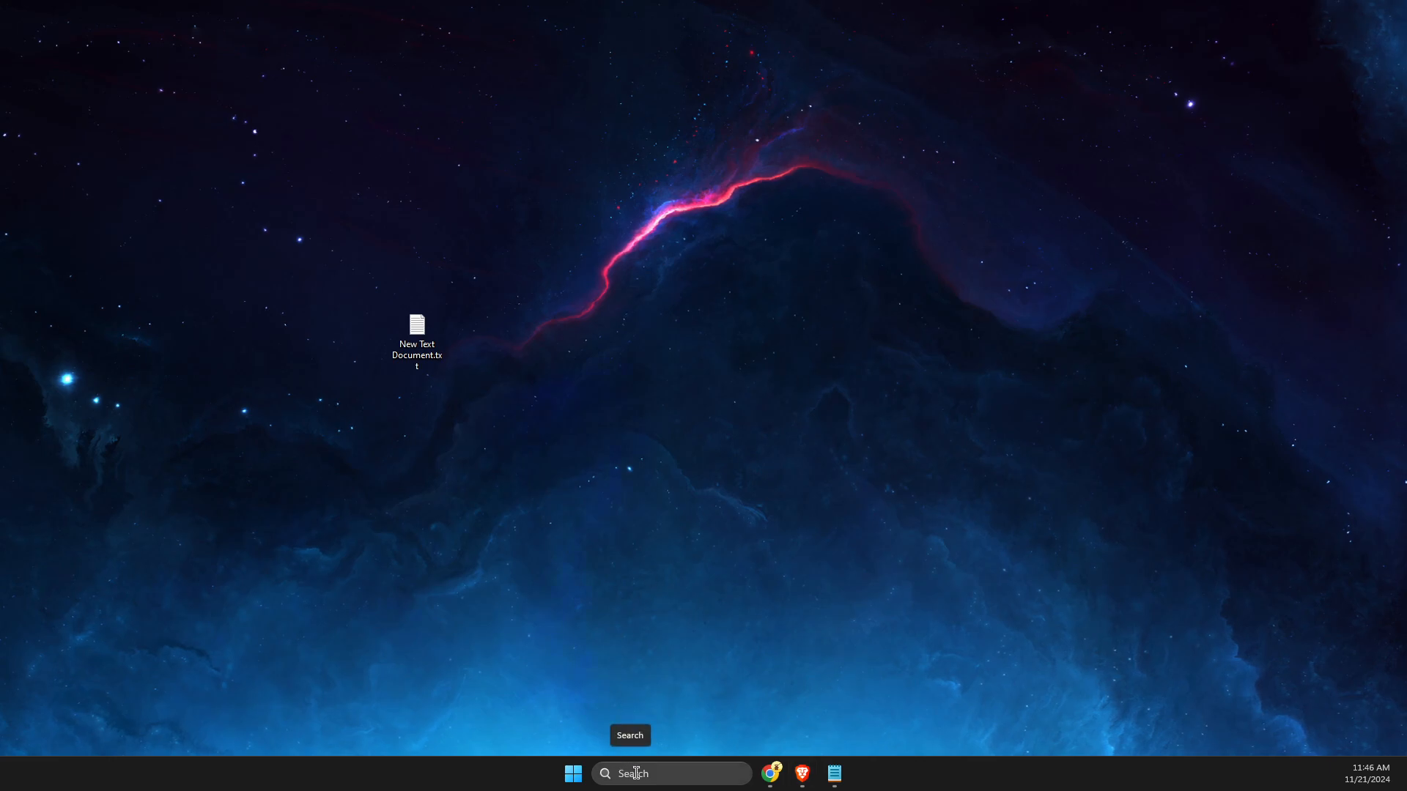
- Search 'microsoft' from the taskbar and launch Microsoft Store from the results
click(670, 774)
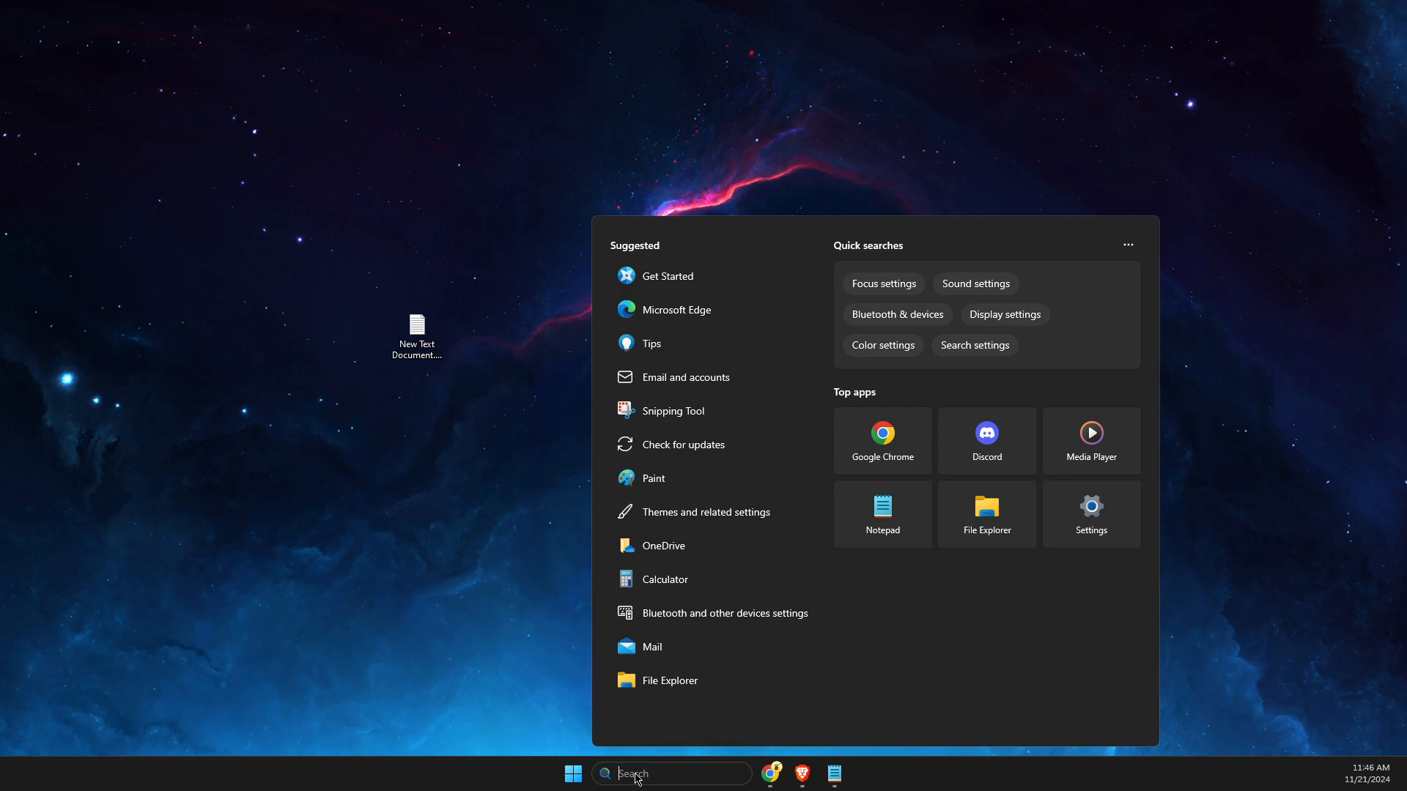
text(microsoft Edge)
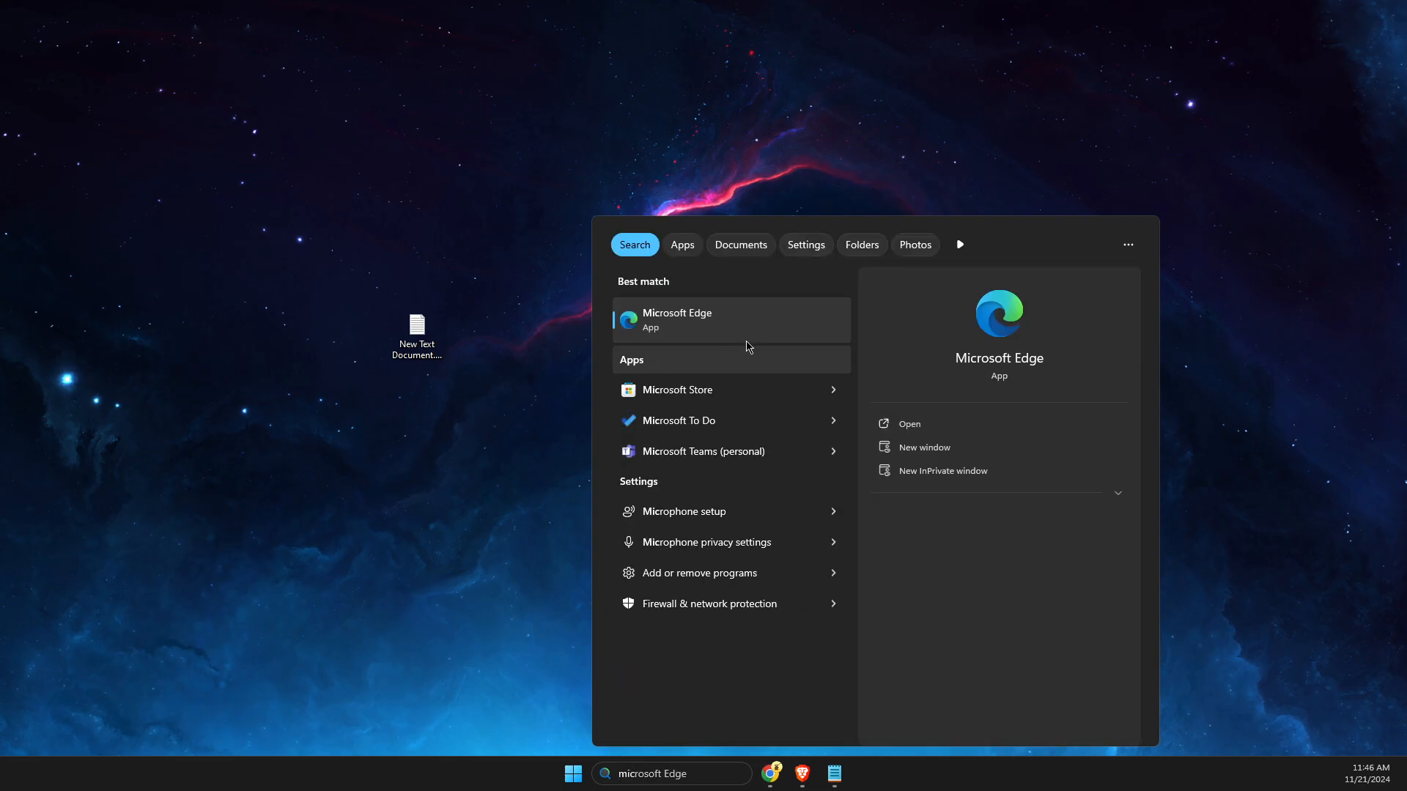
click(677, 389)
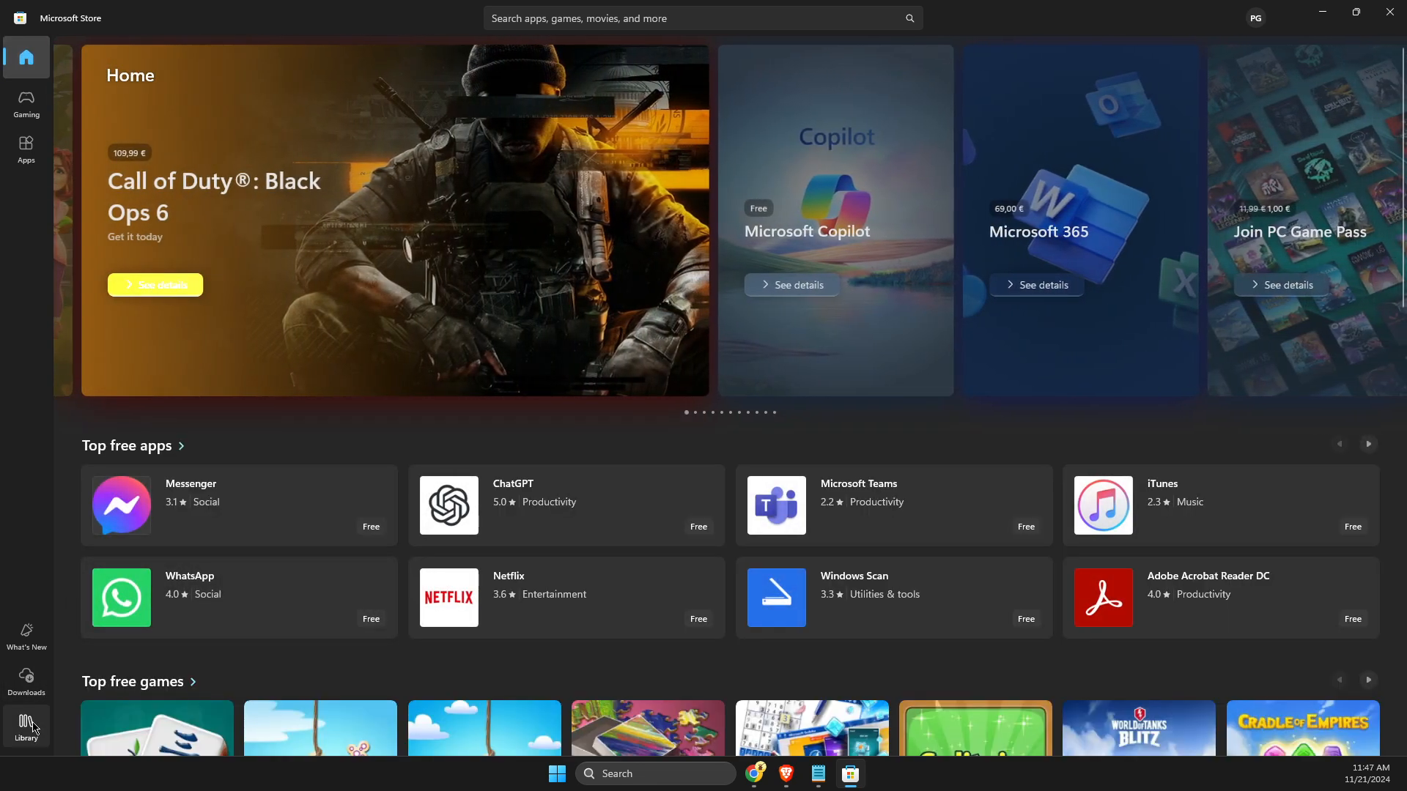
- View the Store Library's Downloads list of recent updates, with the Xbox app modified today
click(27, 727)
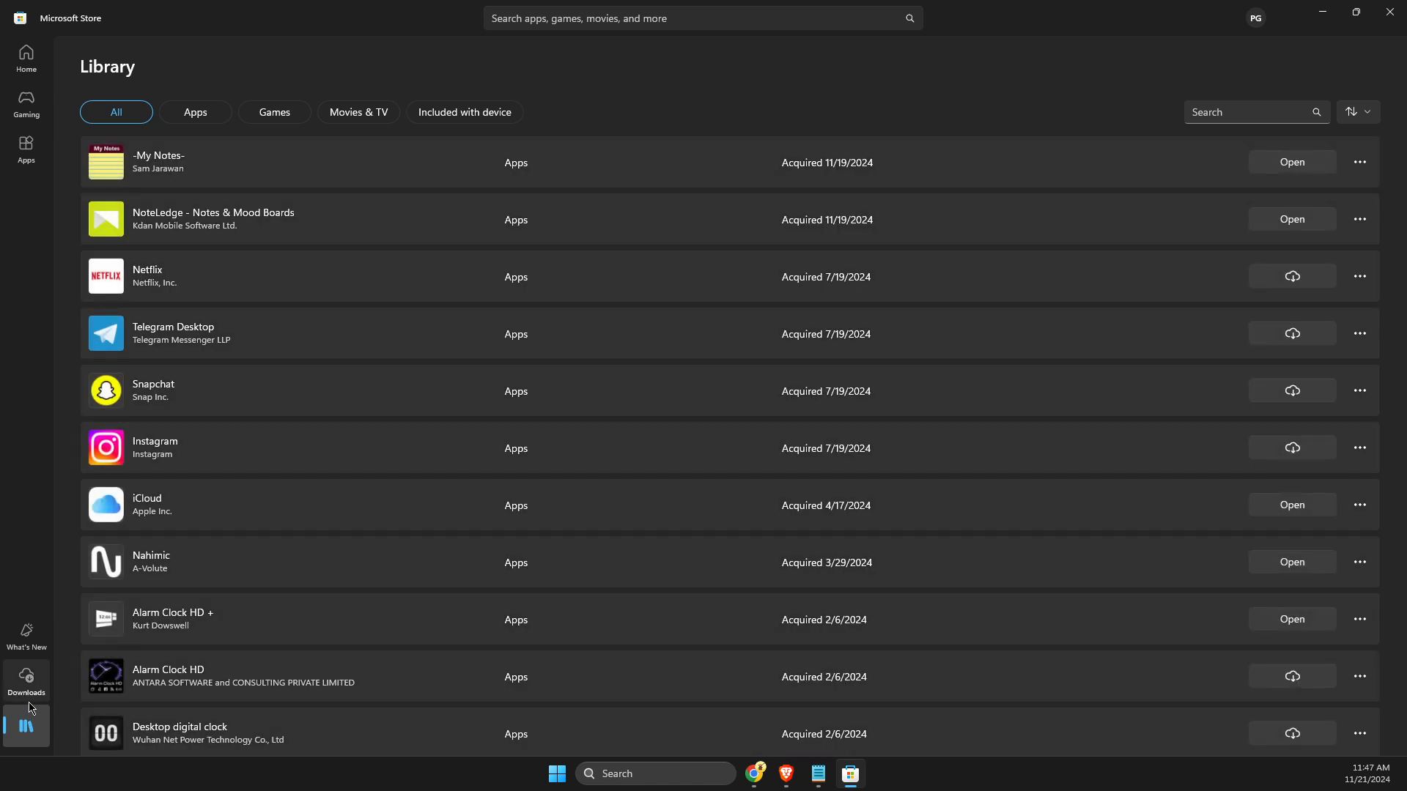
mouse_move(34, 687)
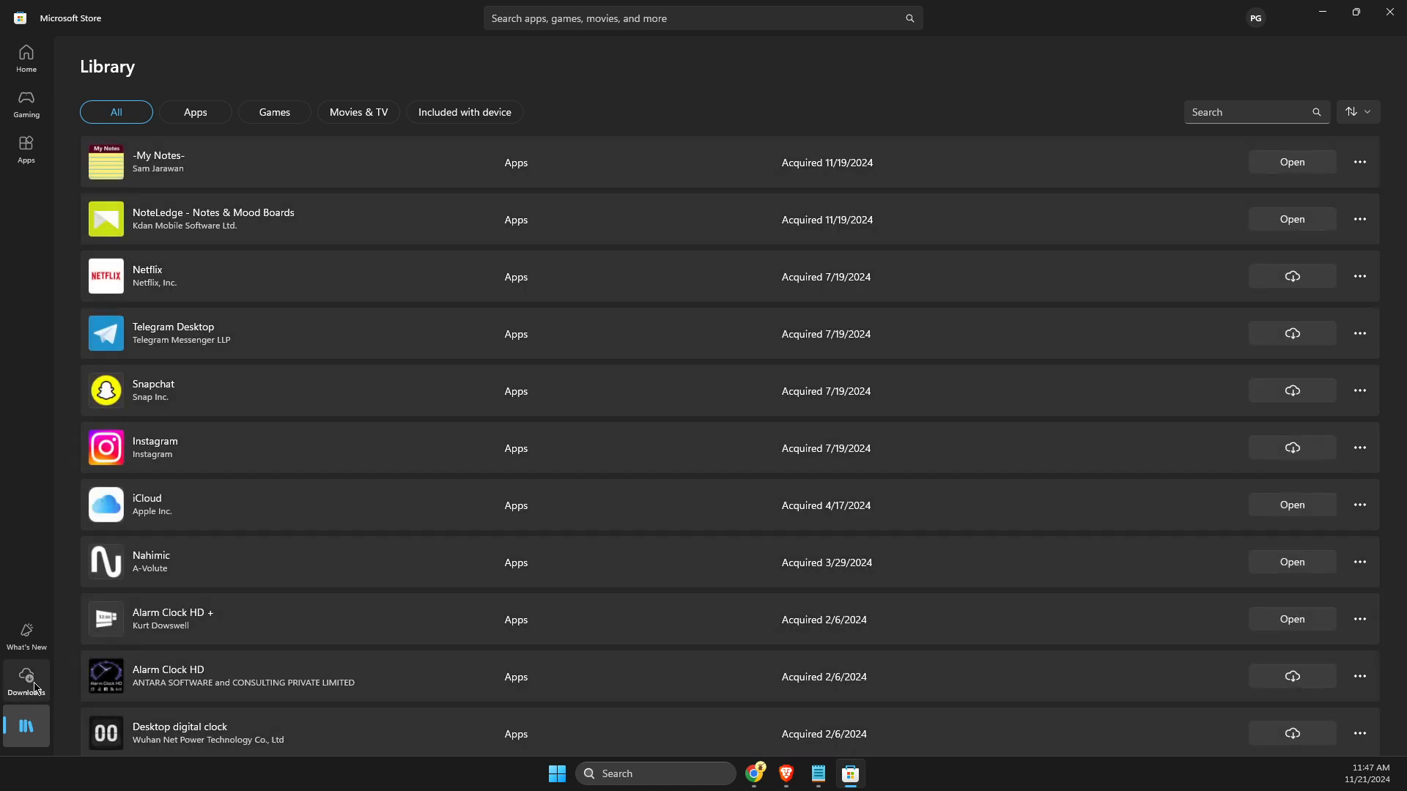
click(26, 679)
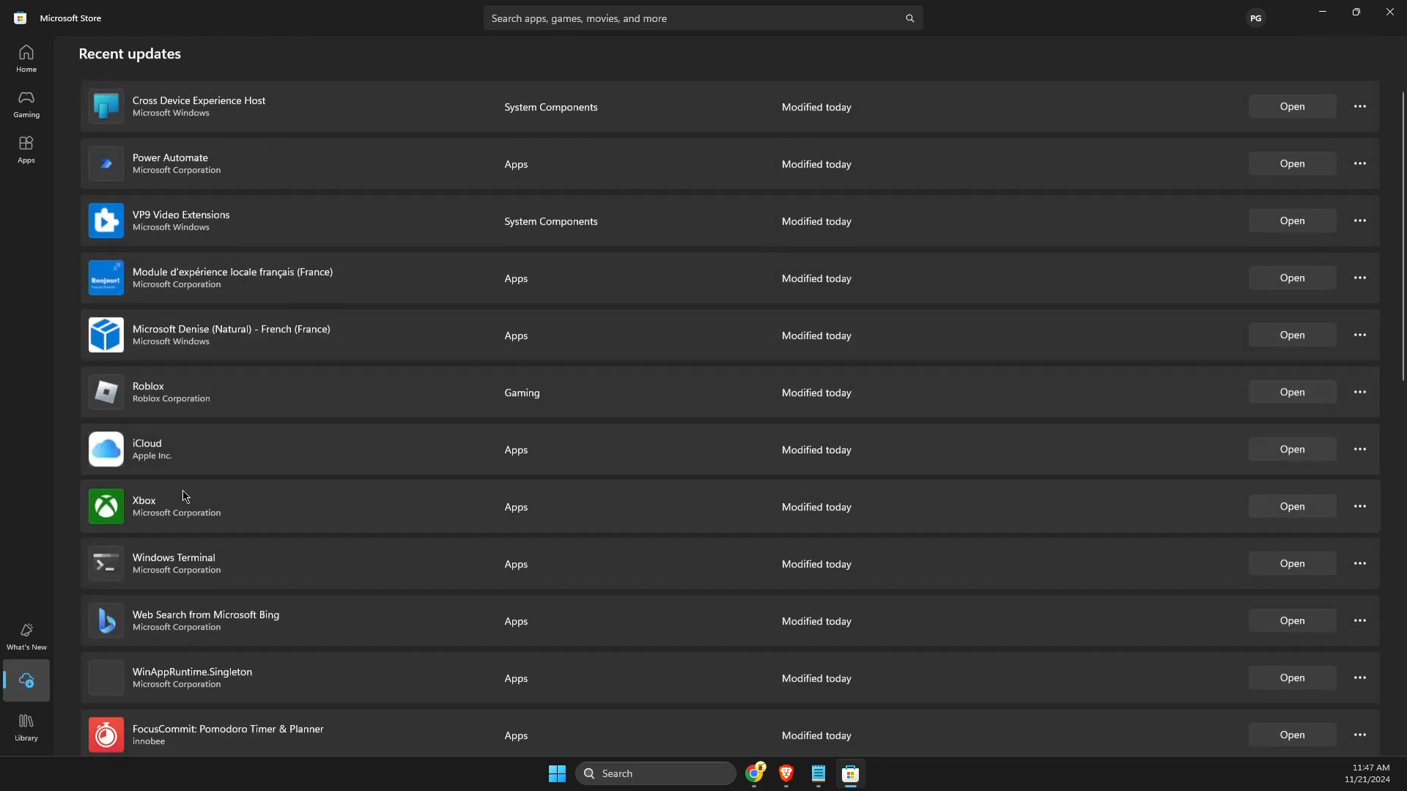
click(144, 501)
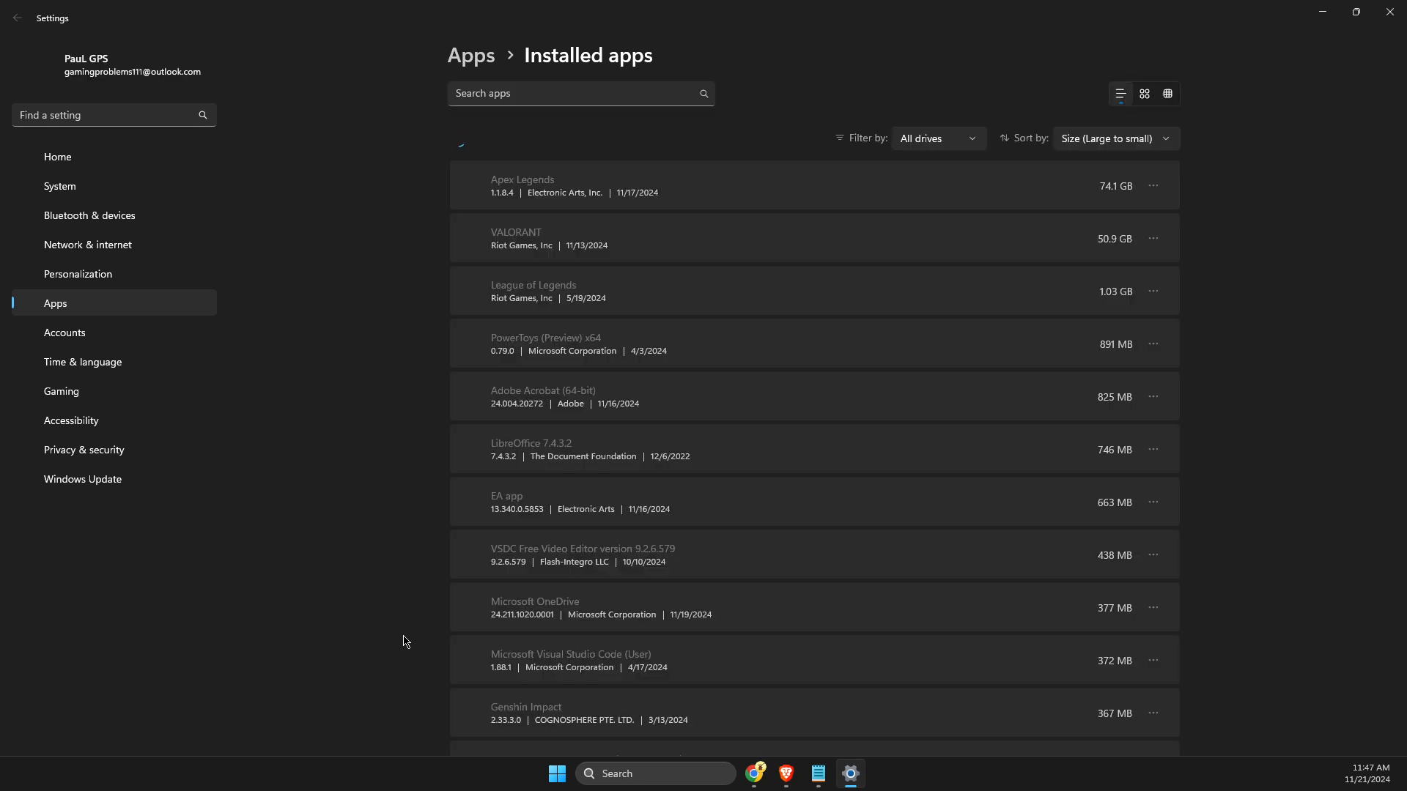
- Filter Installed apps by 'xbox' and reach the Xbox app's own settings page
text(x)
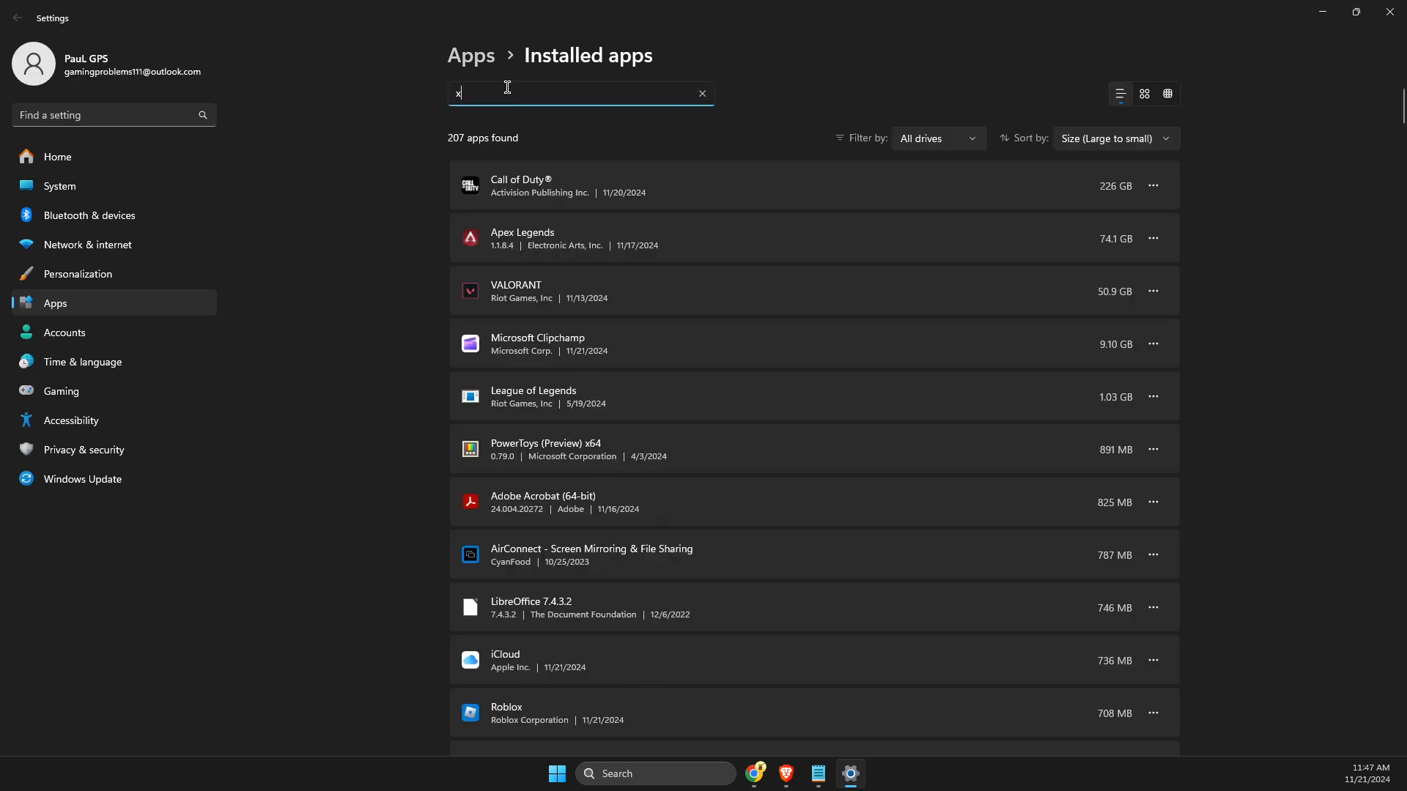
text(box)
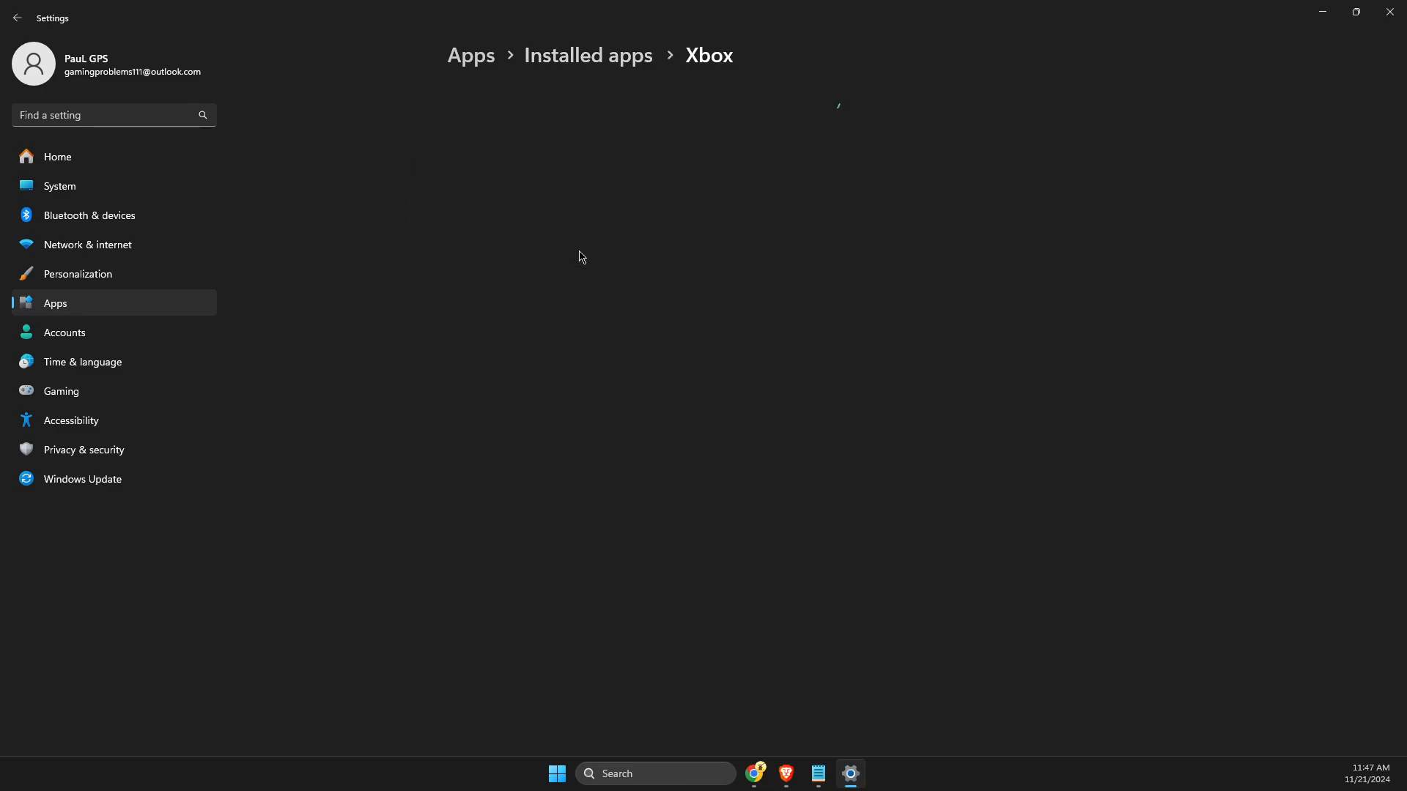
scroll(down, 3)
text(services)
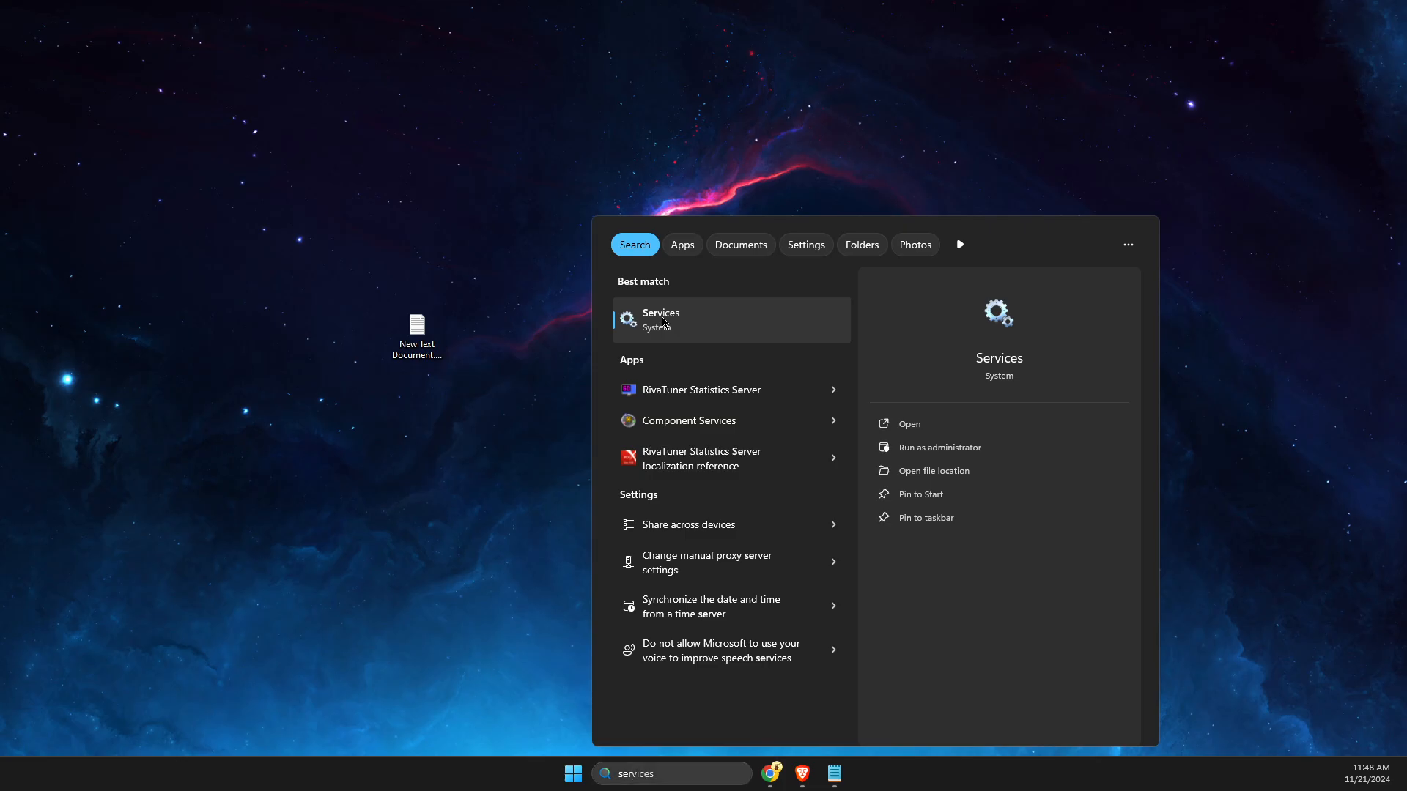
- Launch the Services console and scroll to the Xbox Accessory Management and Xbox Live entries
click(661, 317)
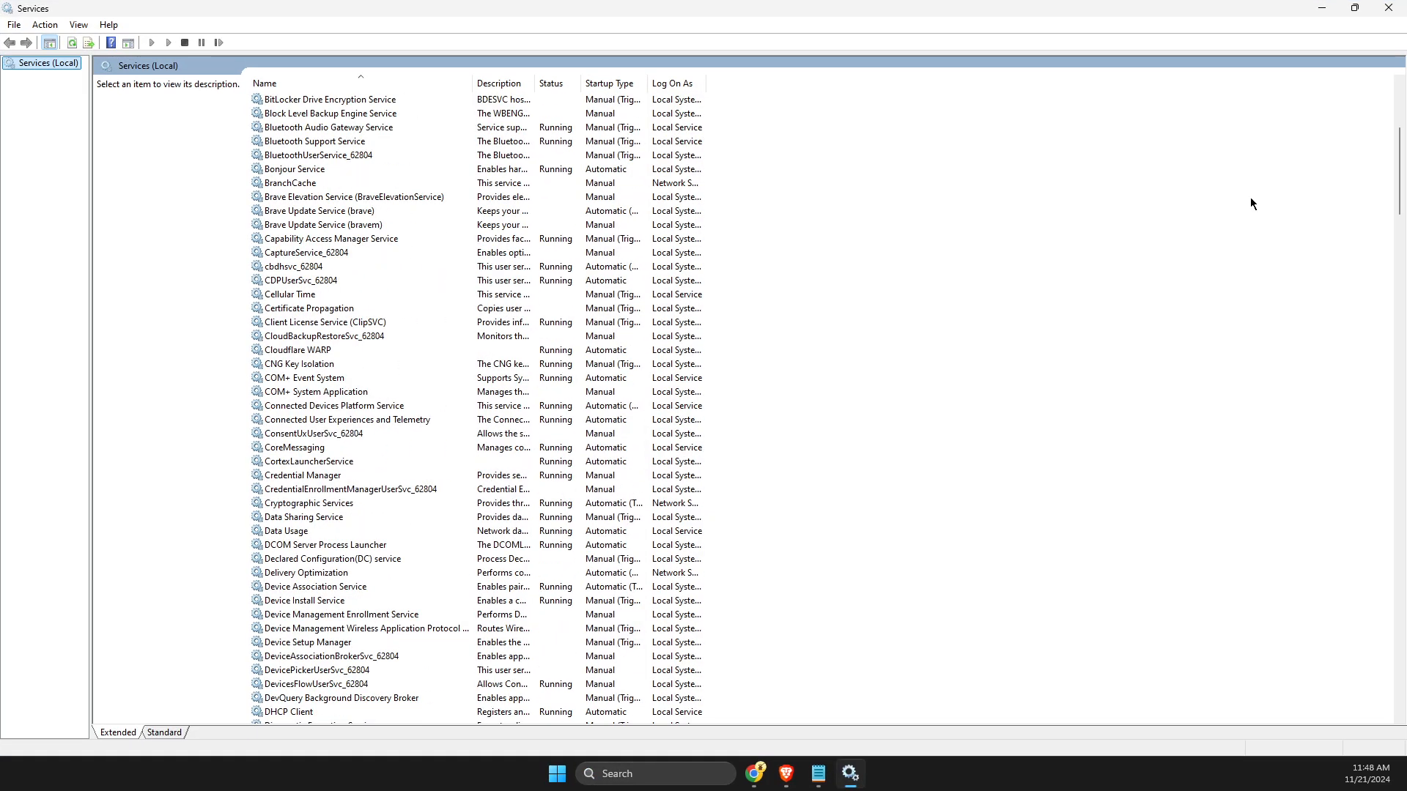
scroll(down, 3)
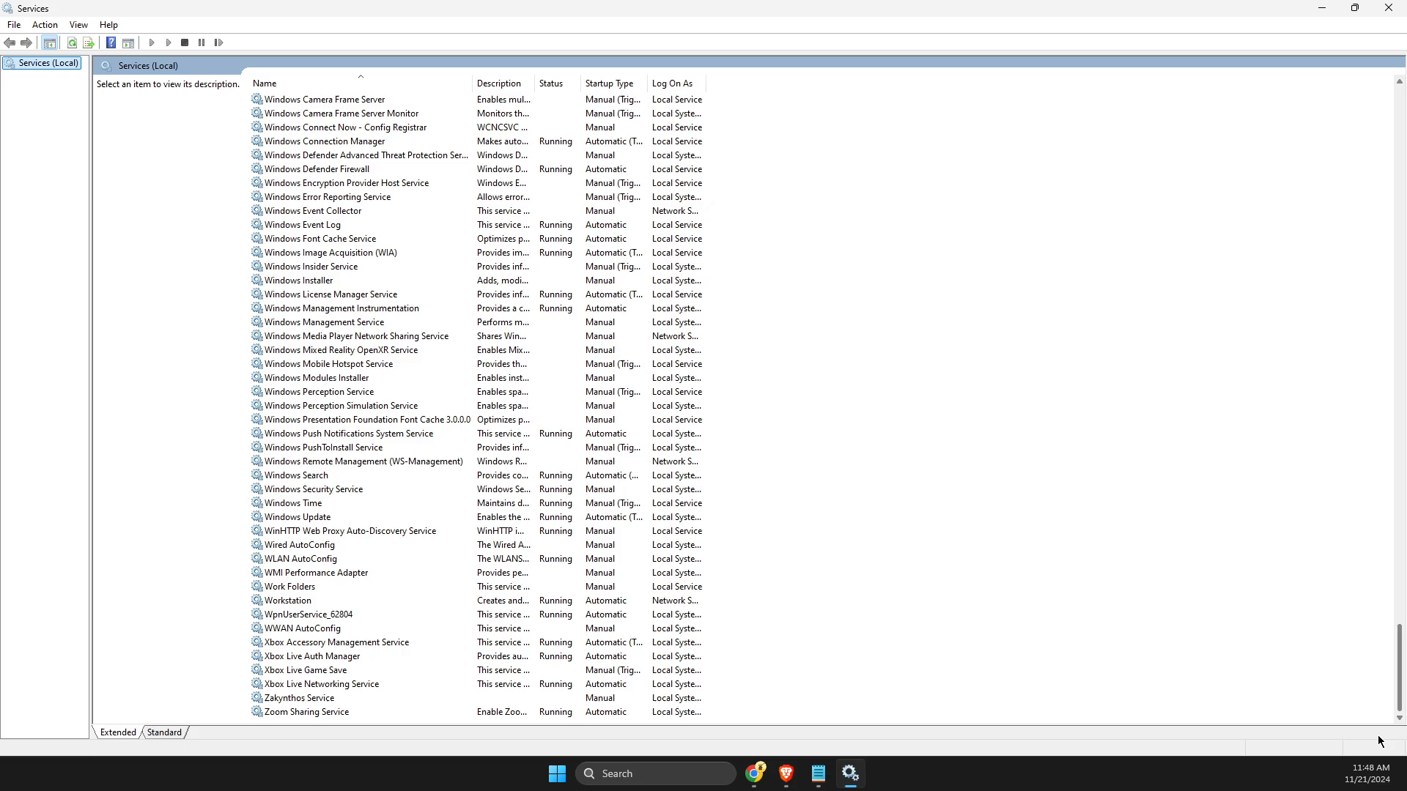
mouse_move(277, 648)
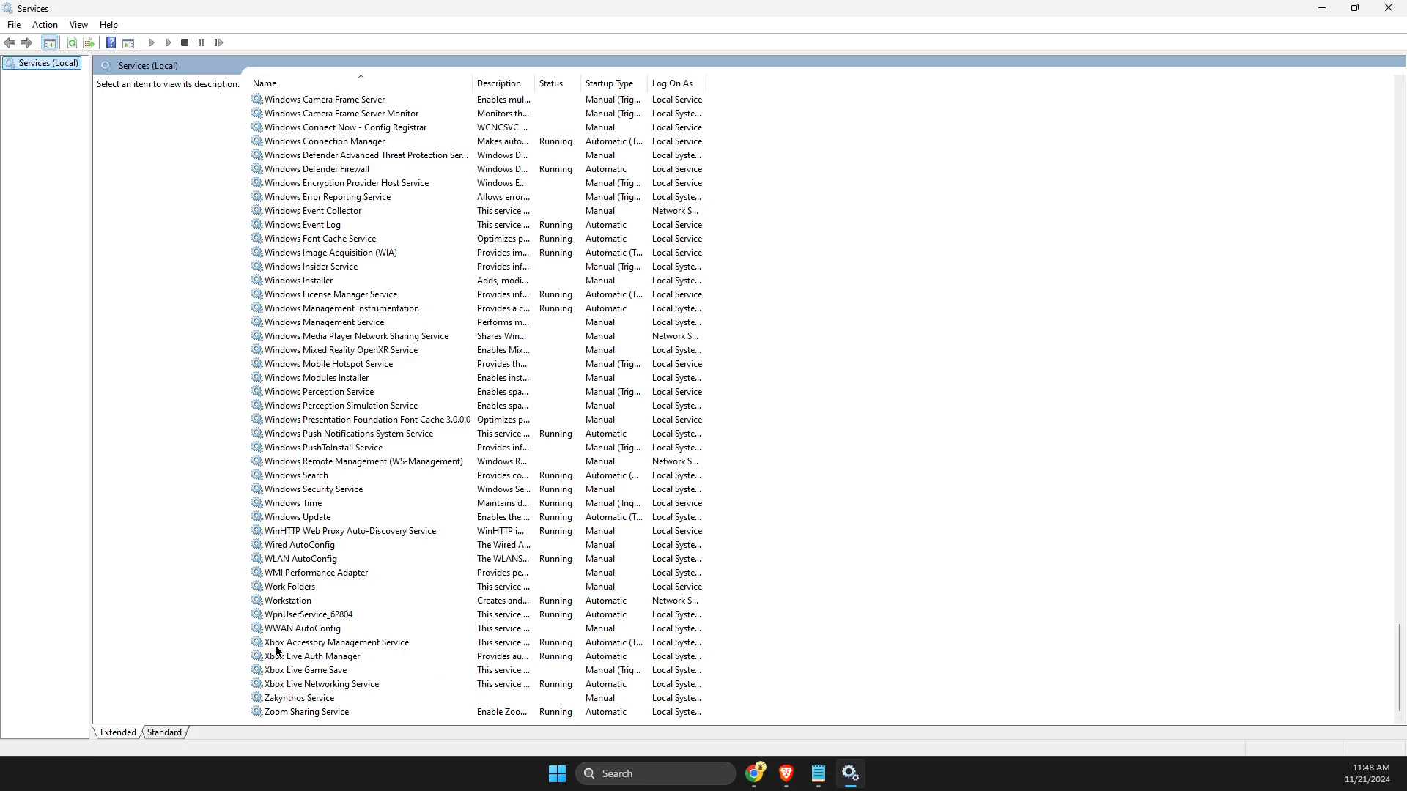
mouse_move(286, 668)
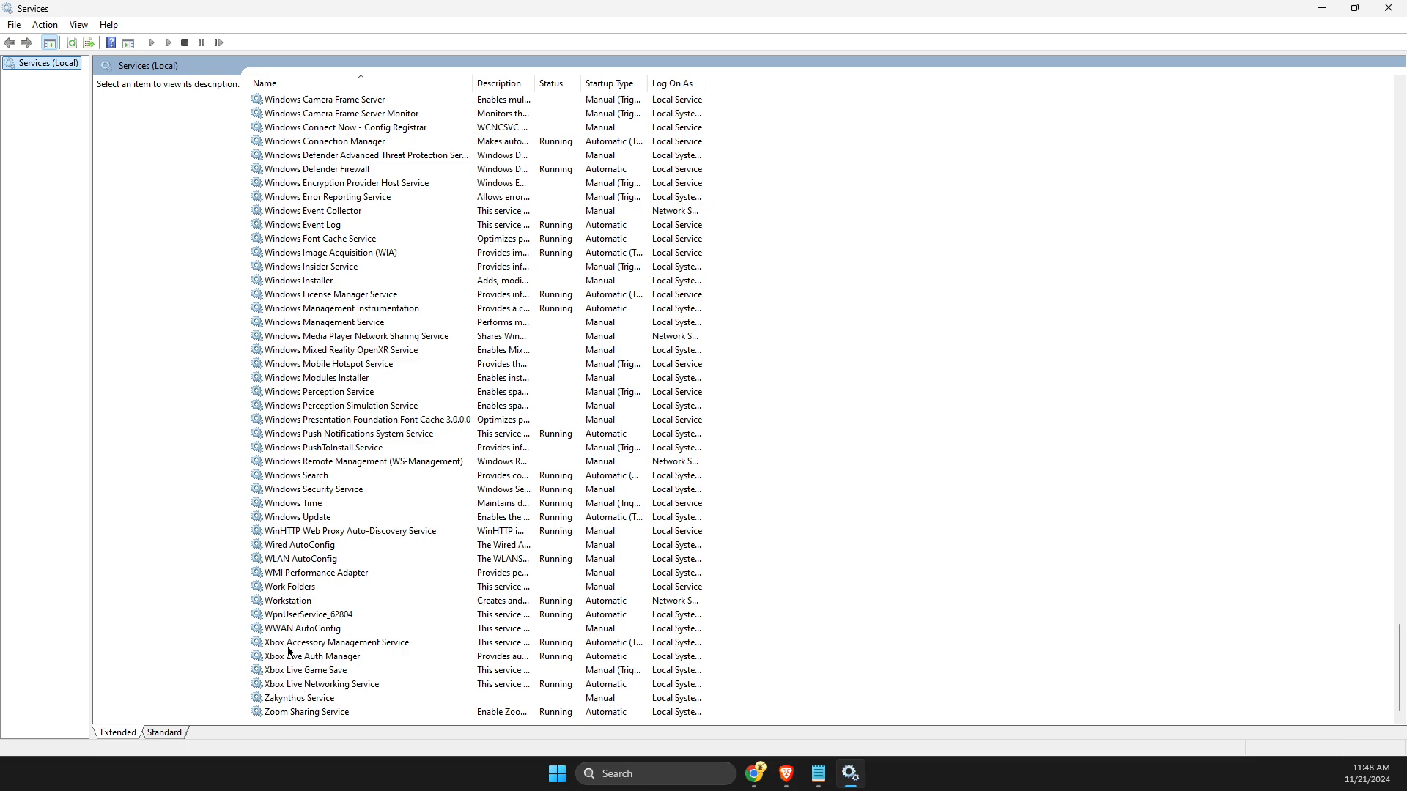
mouse_move(286, 648)
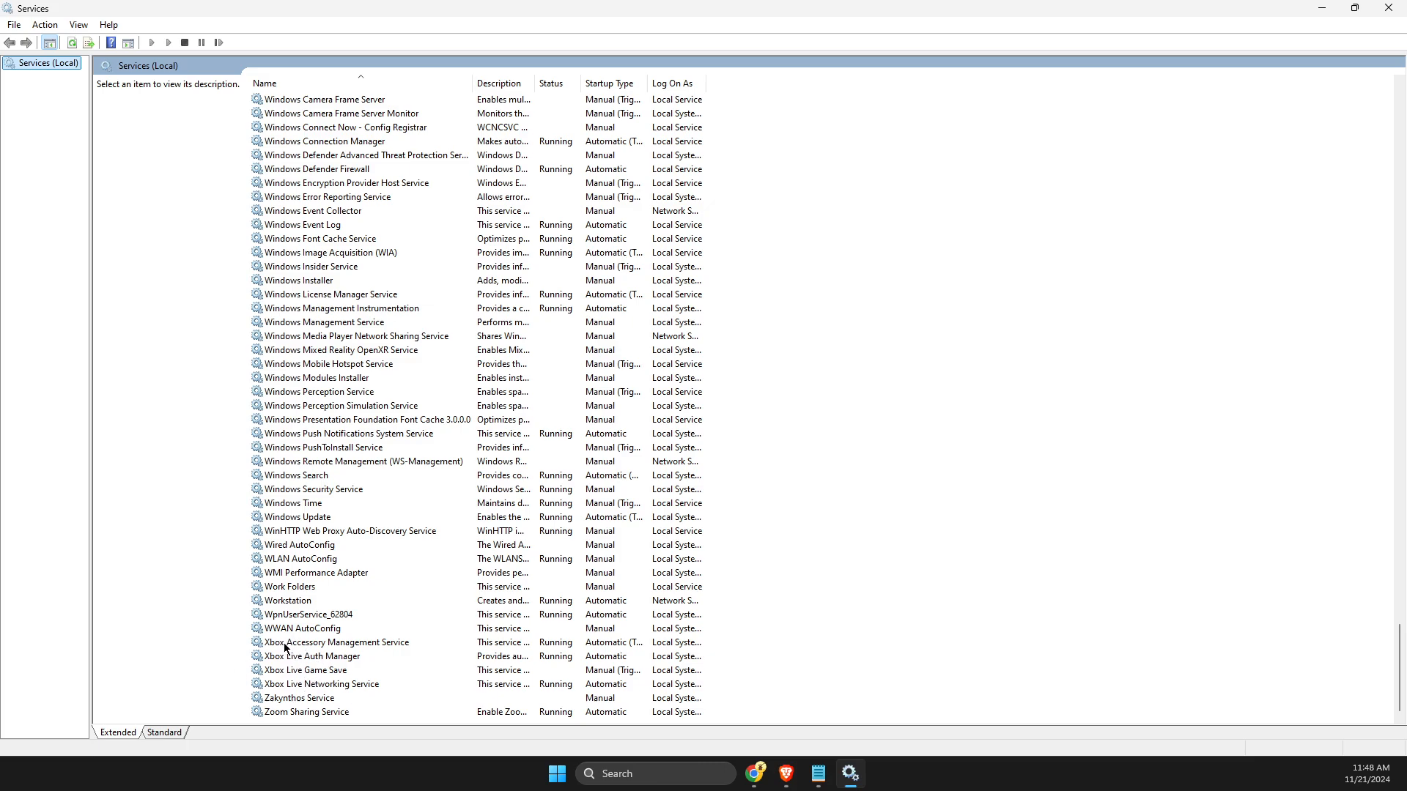
- Confirm Xbox Accessory Management and Xbox Live Auth Manager are Running and Automatic
right_click(338, 641)
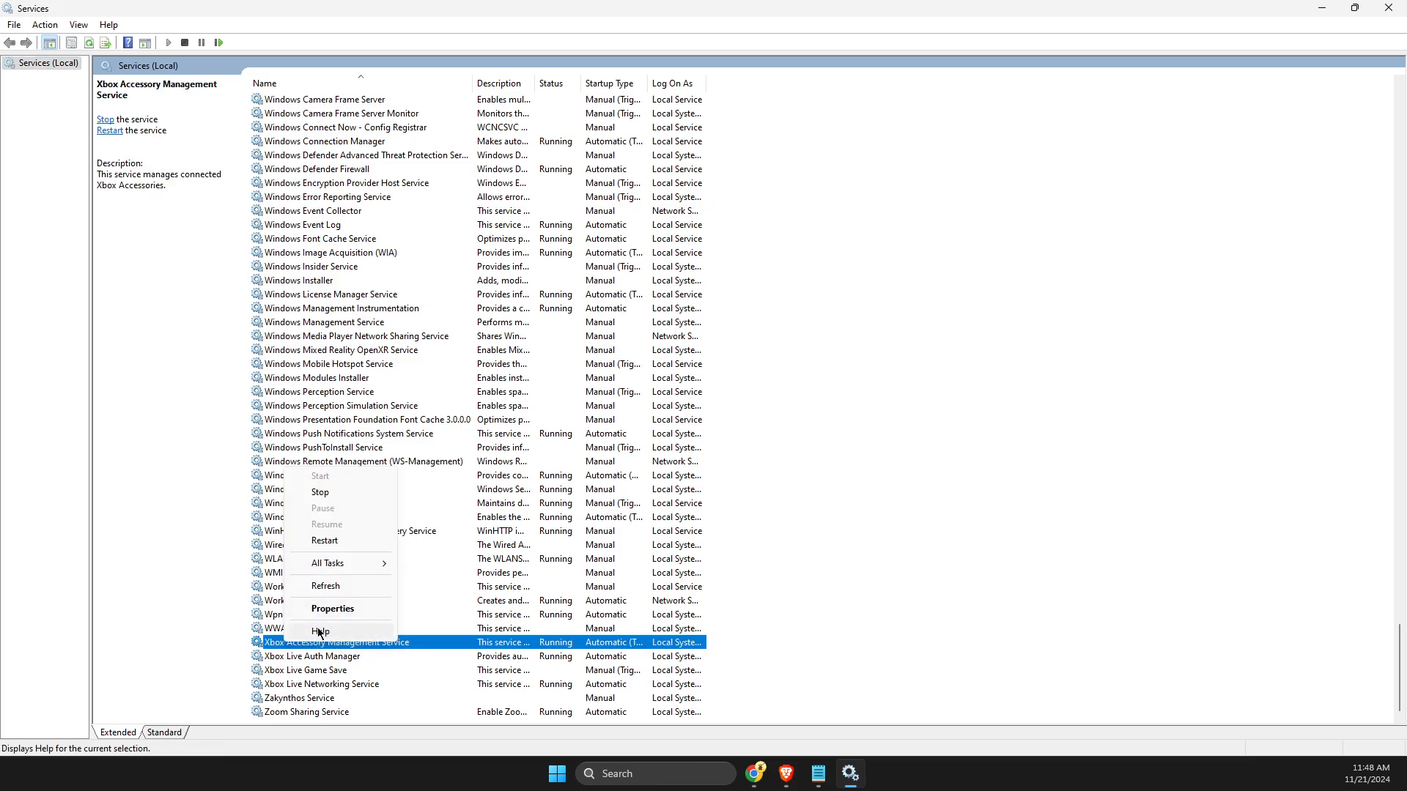
click(331, 608)
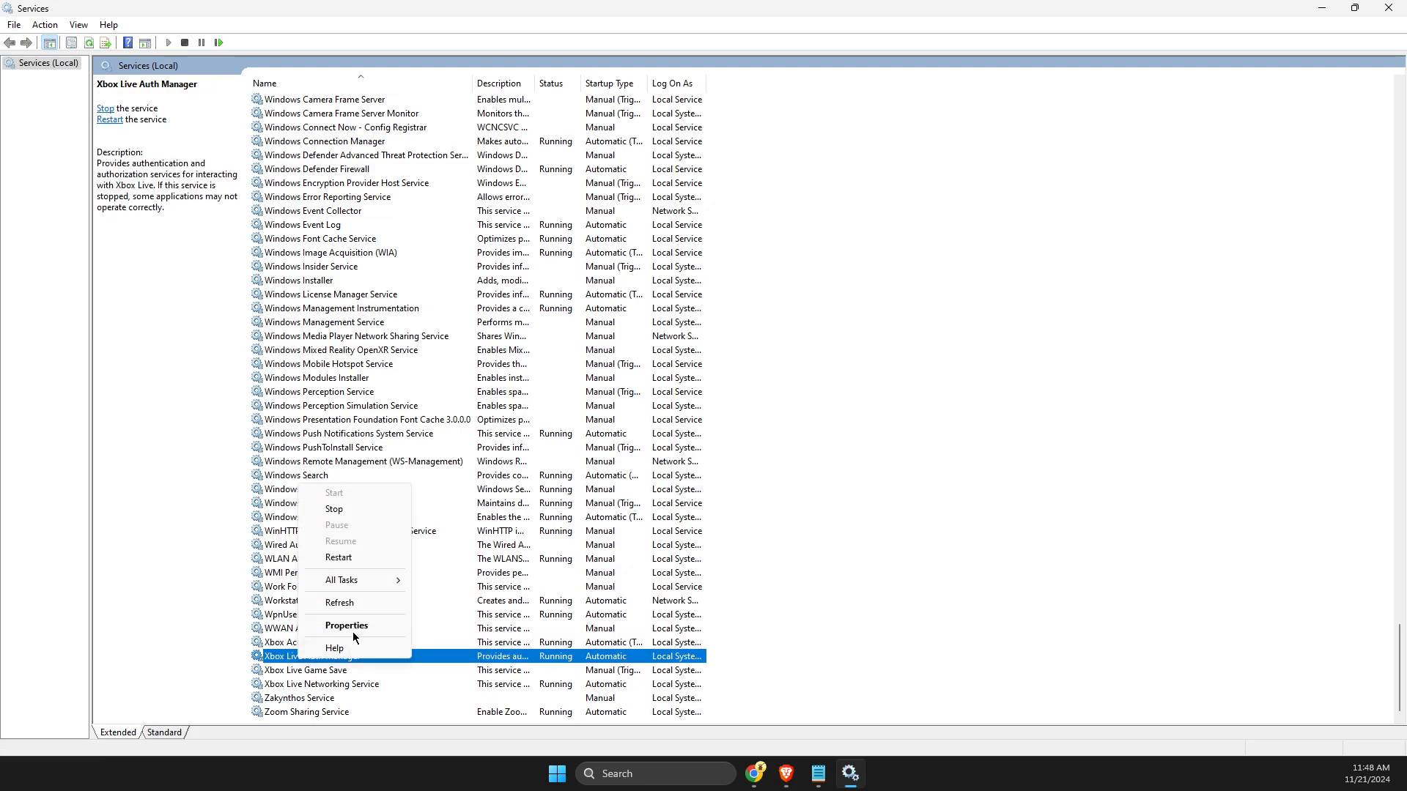
click(345, 626)
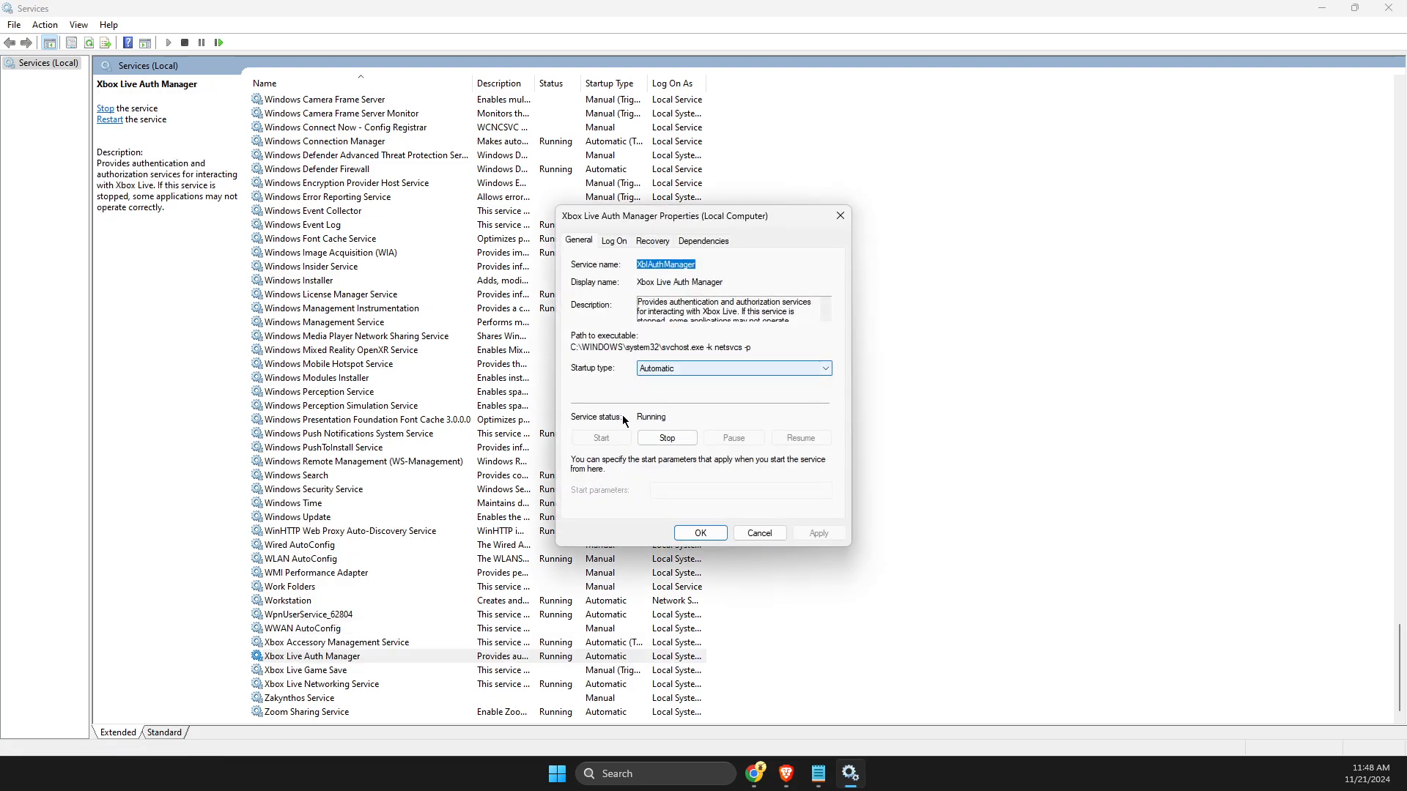
click(311, 670)
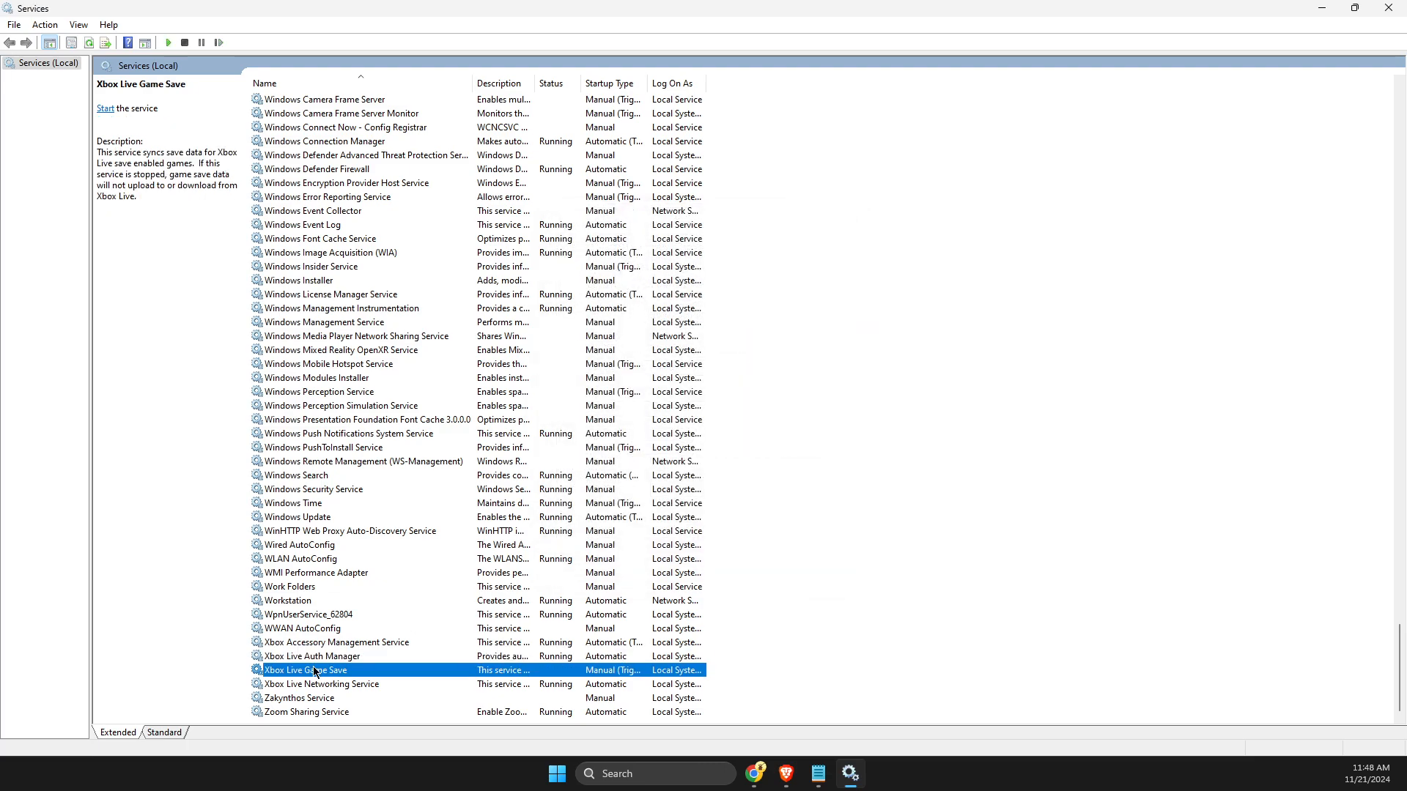
- Start the Xbox Live Game Save service and check Xbox Live Networking Service properties
double_click(306, 670)
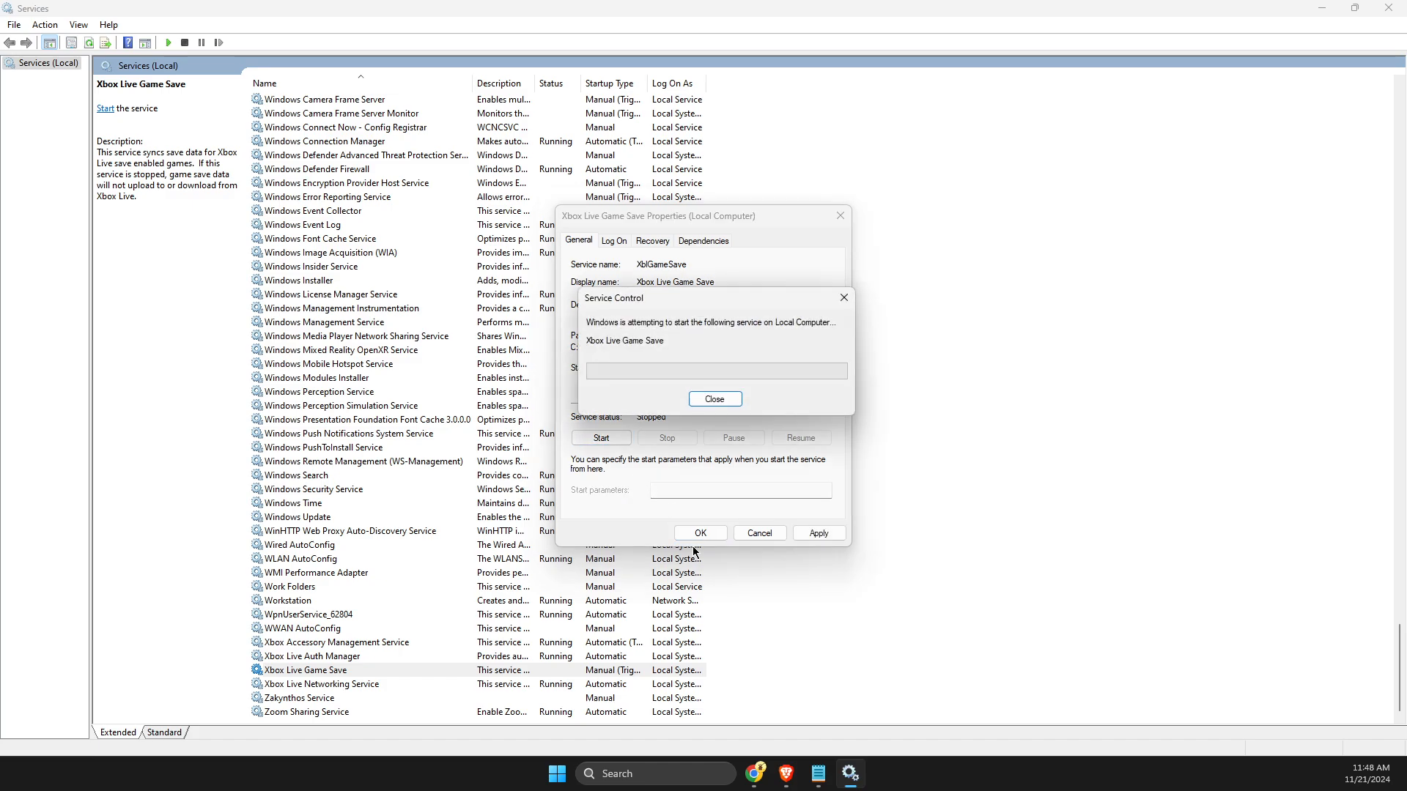
click(714, 398)
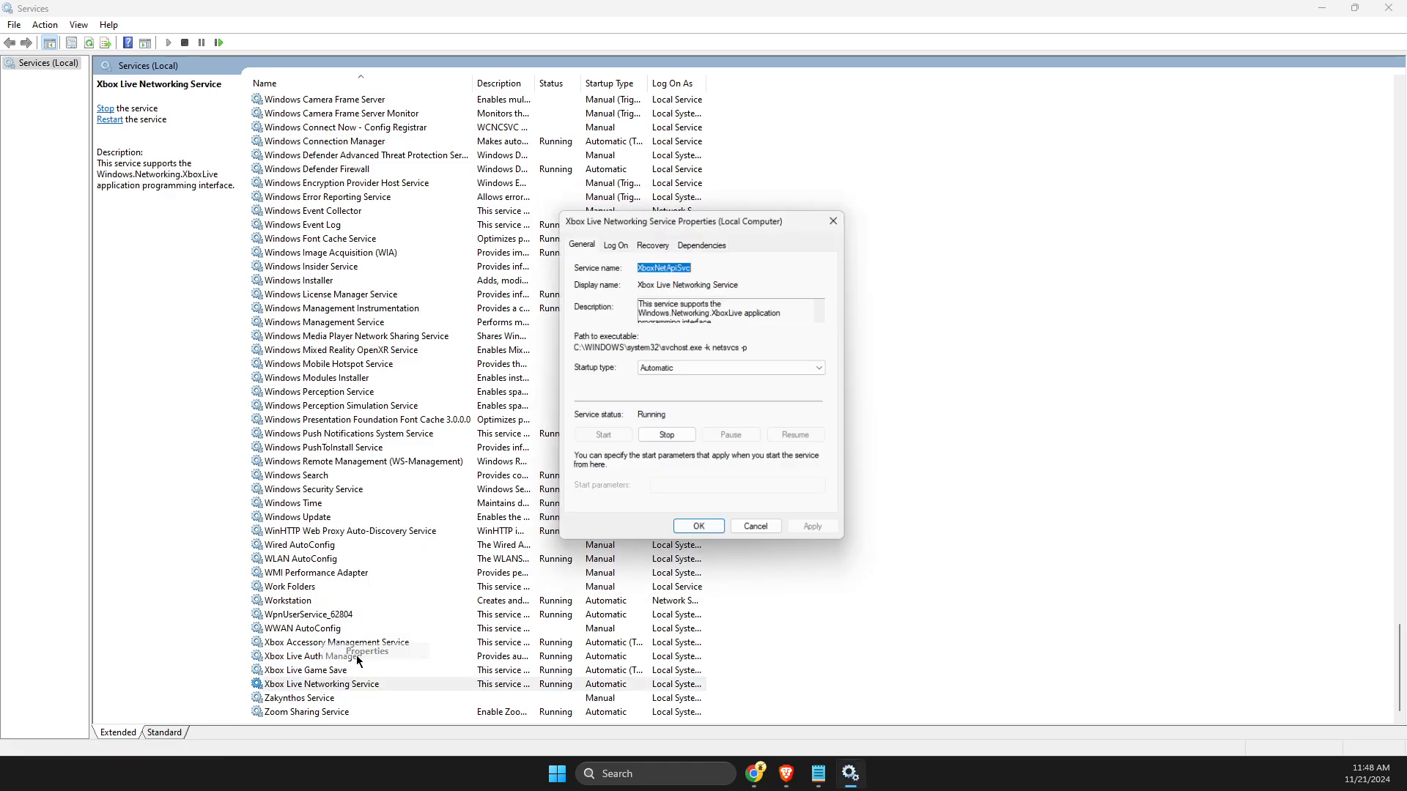
click(698, 526)
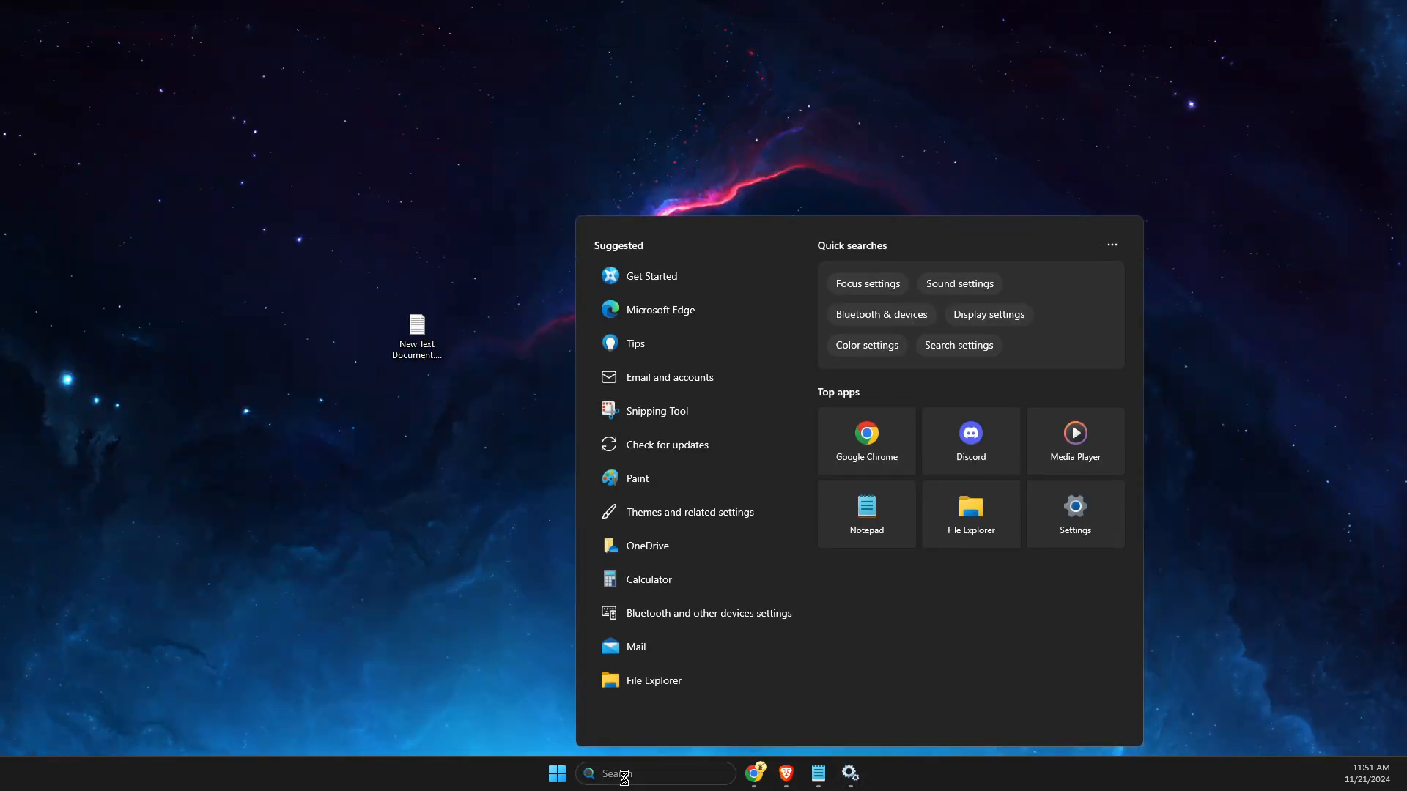
- Search 'pow' and run Windows PowerShell as administrator
text(pow)
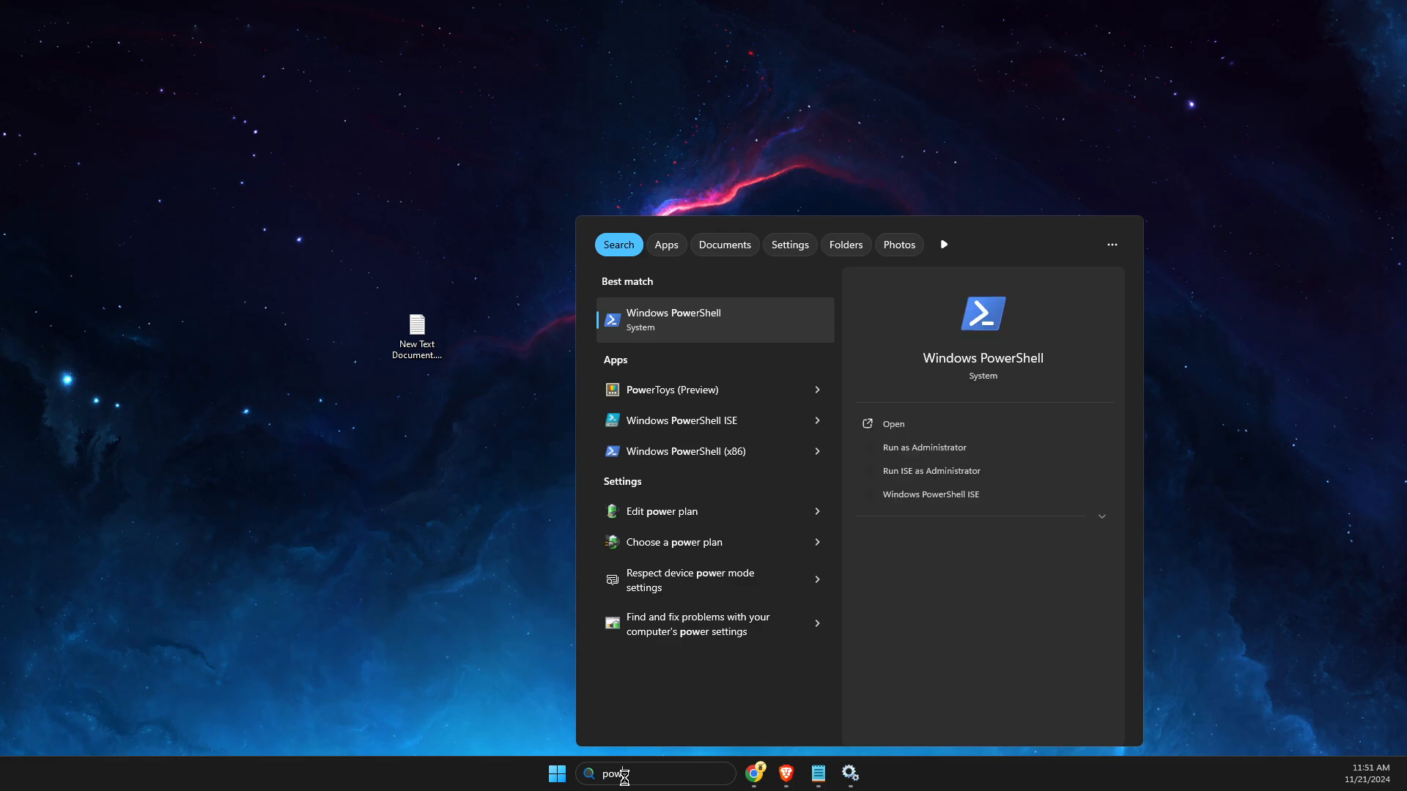
right_click(713, 321)
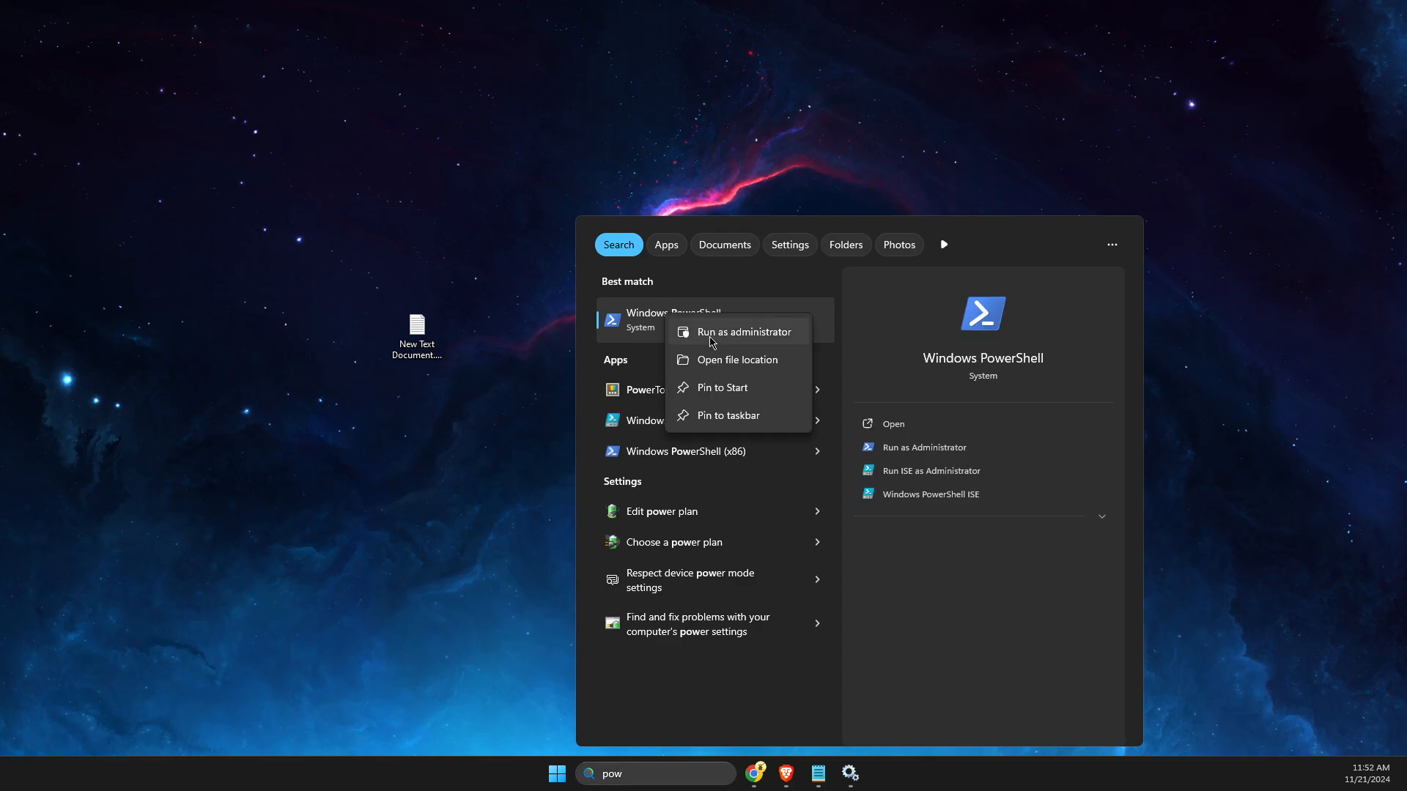
click(742, 332)
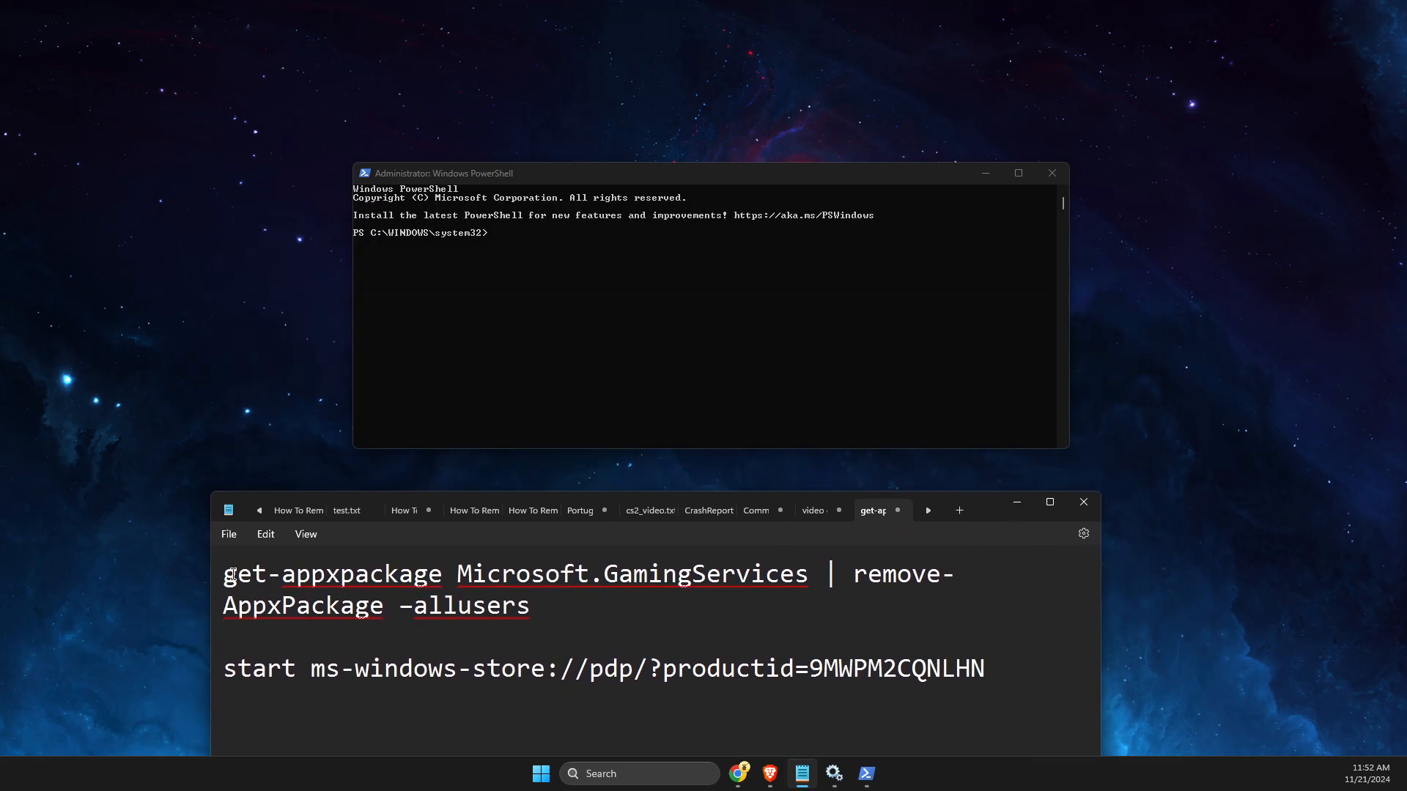
- Select the get-appxpackage Microsoft.GamingServices | remove-AppxPackage -allusers command in Notepad
drag(223, 572, 525, 605)
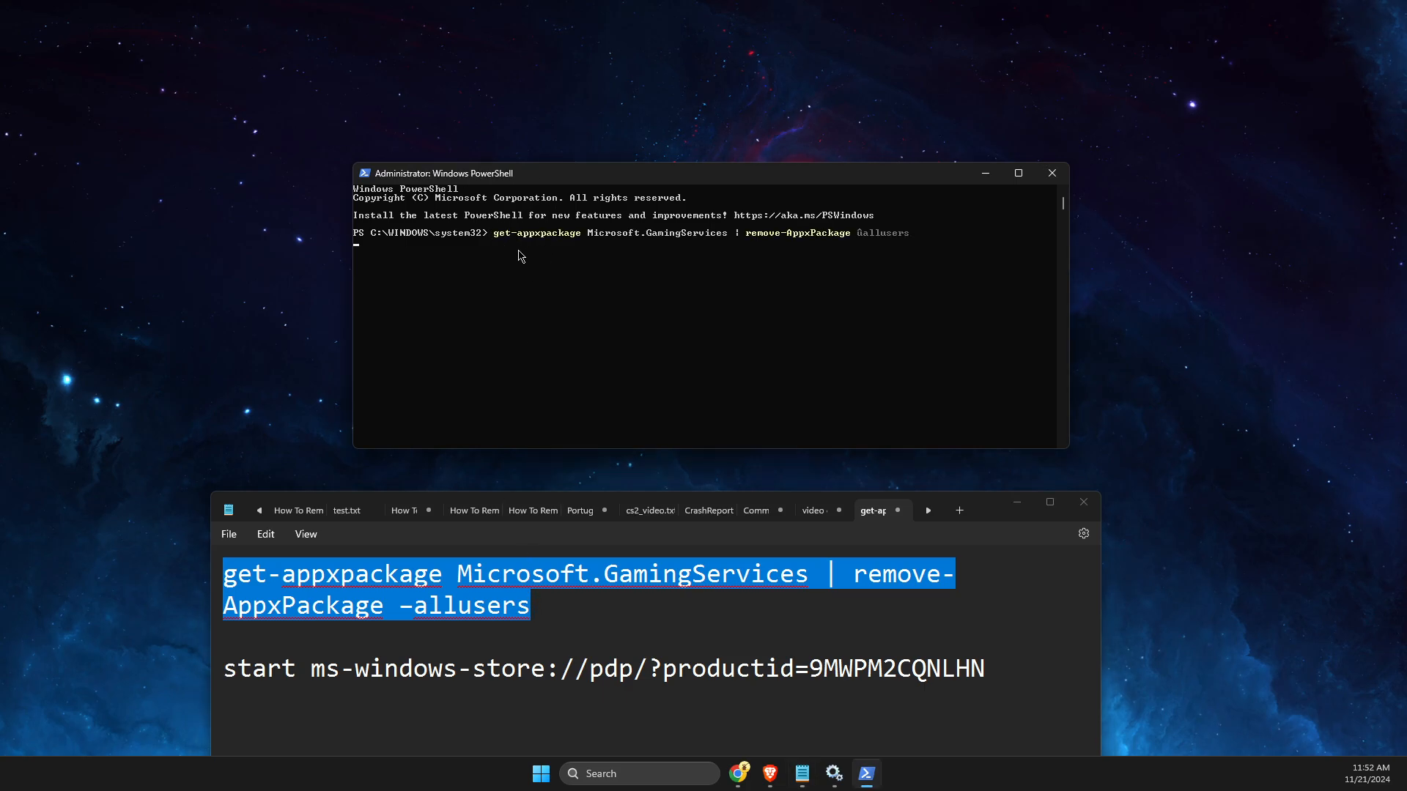
mouse_move(550, 321)
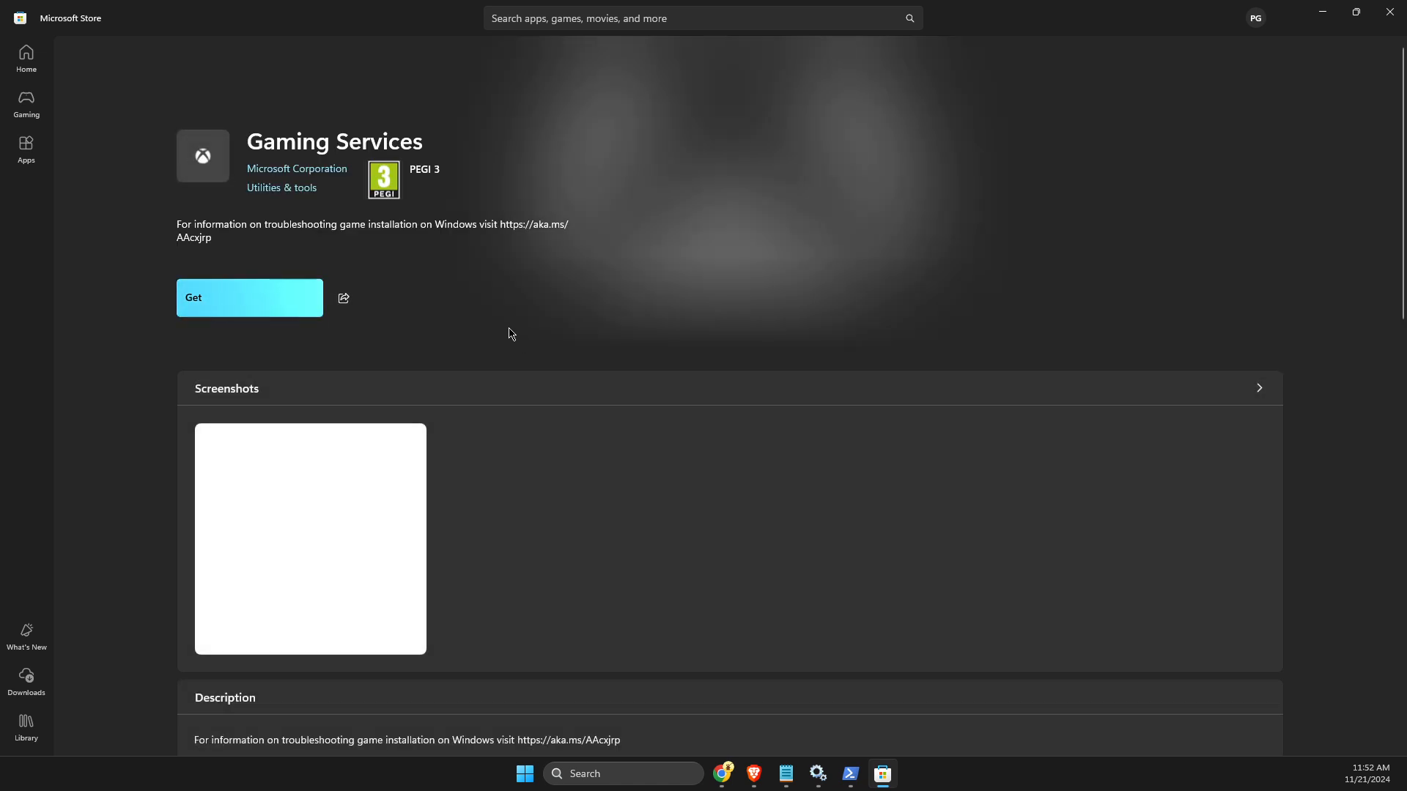
- Install Gaming Services from its Microsoft Store page with Get
click(249, 297)
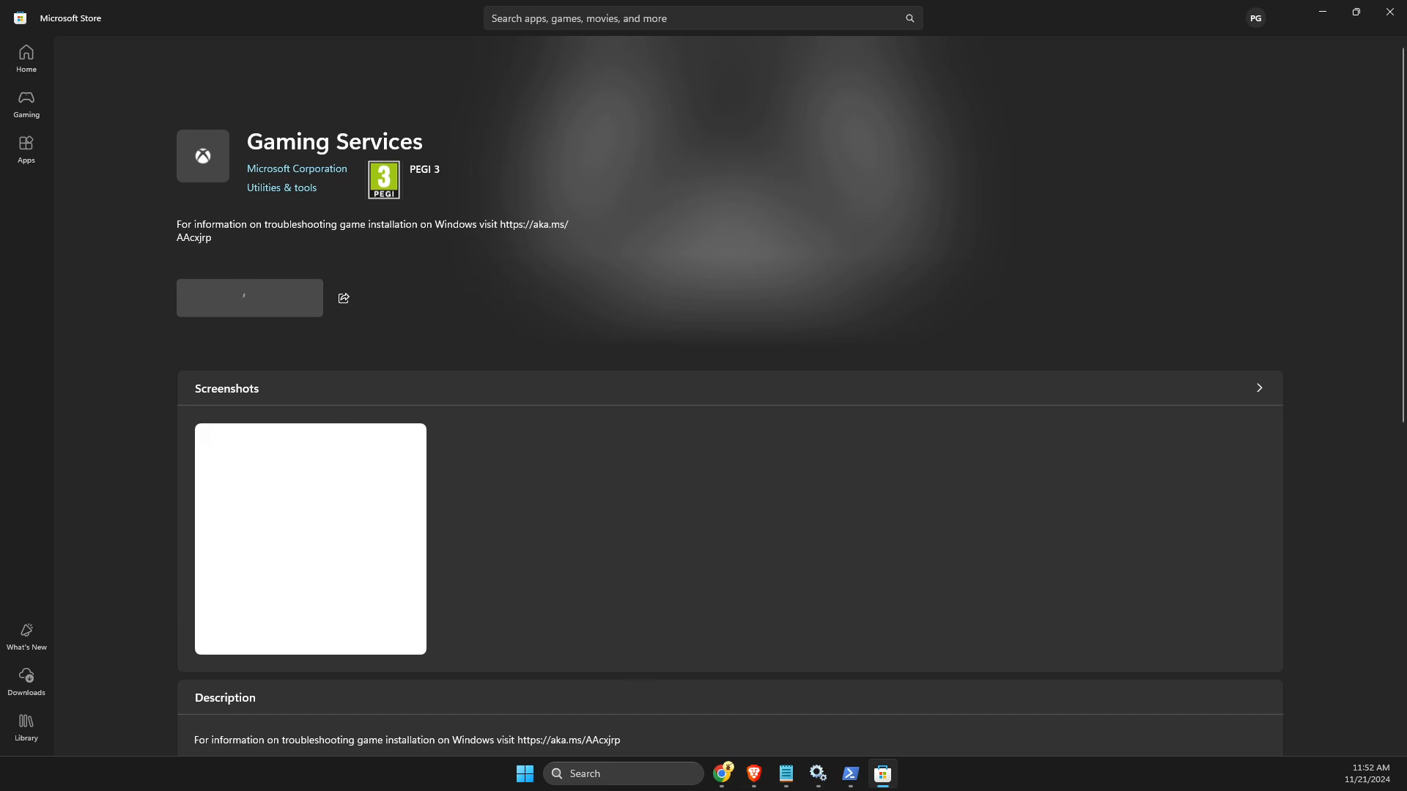
click(249, 298)
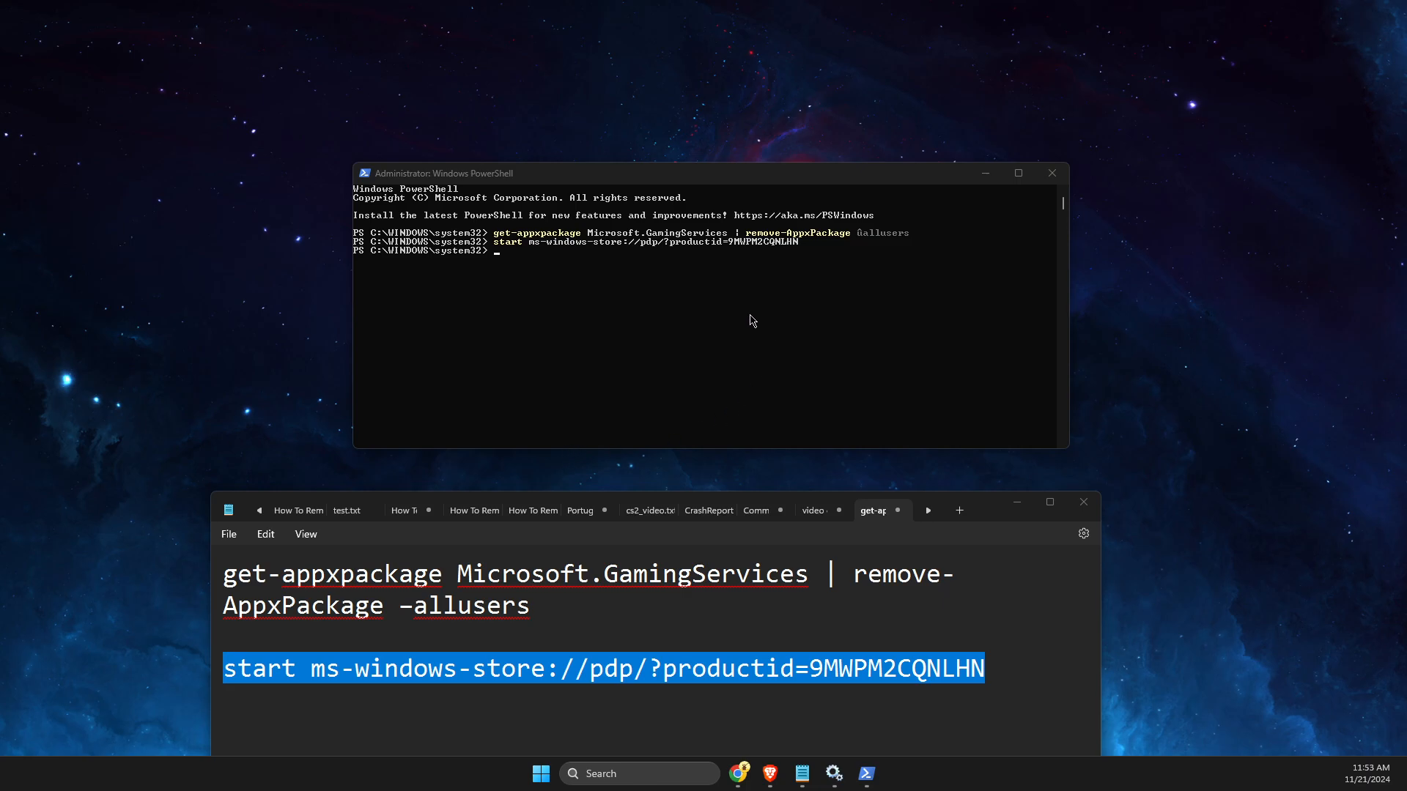
mouse_move(748, 318)
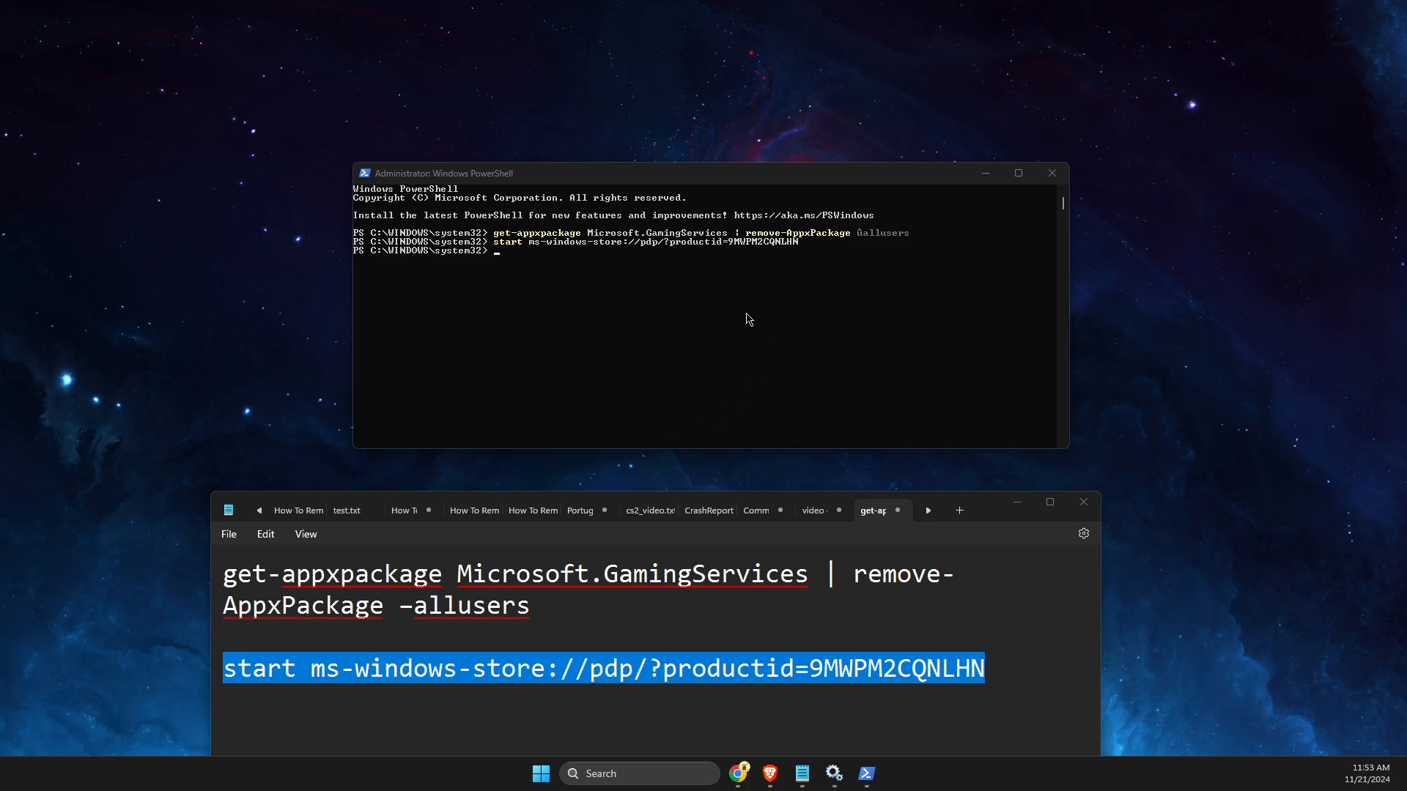